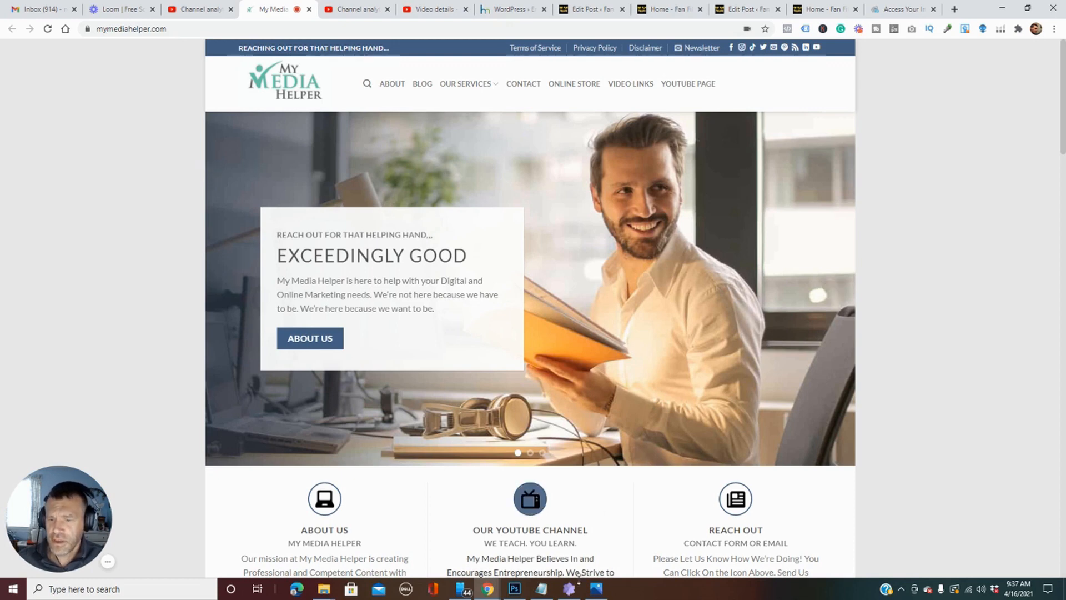
- Switch from Chrome to the open Pinnacle Studio movie project via the taskbar
left_click(569, 589)
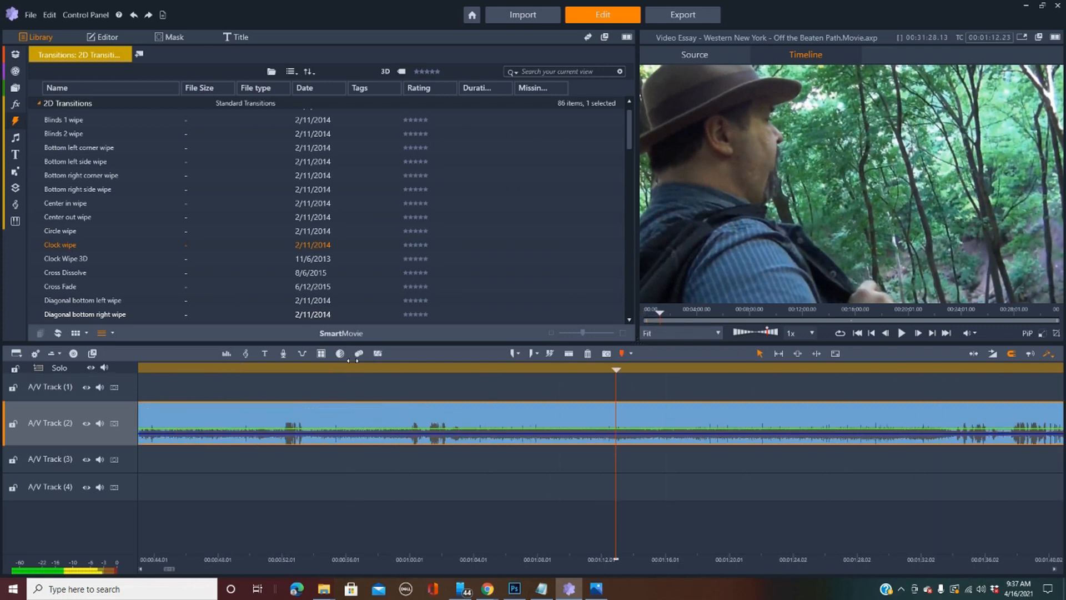
left_click(791, 370)
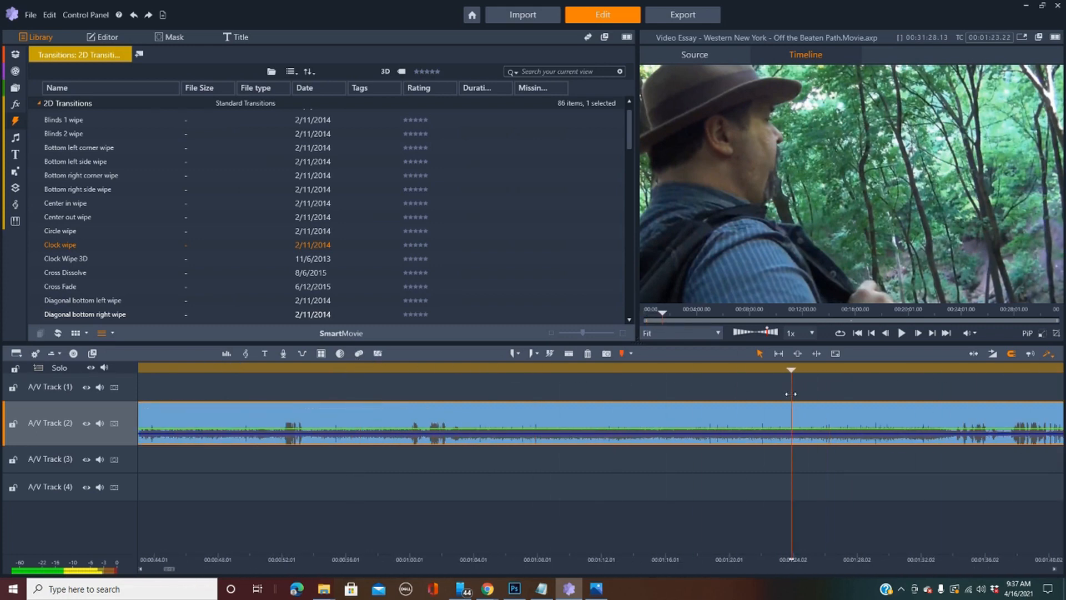
mouse_move(798, 353)
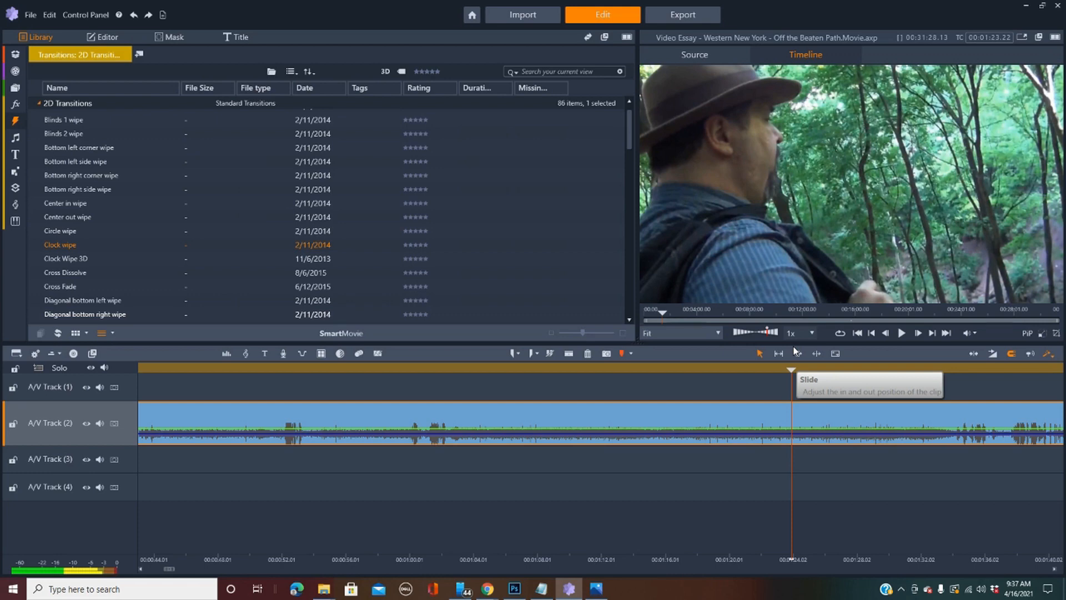
mouse_move(835, 19)
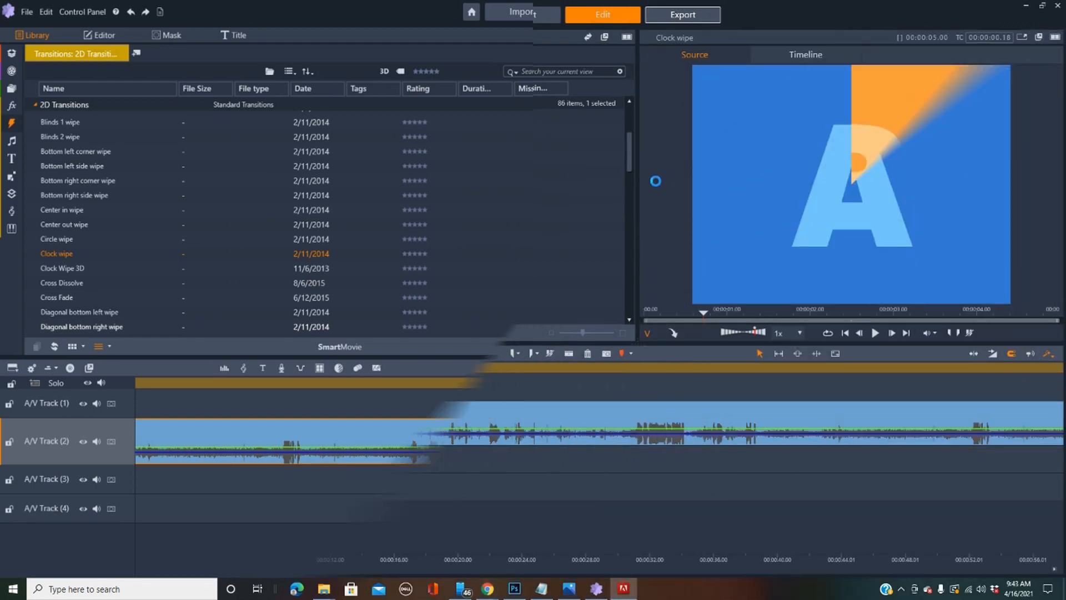
- Choose H.264/AVC HD 1080p as the export format and start exporting the movie
left_click(682, 14)
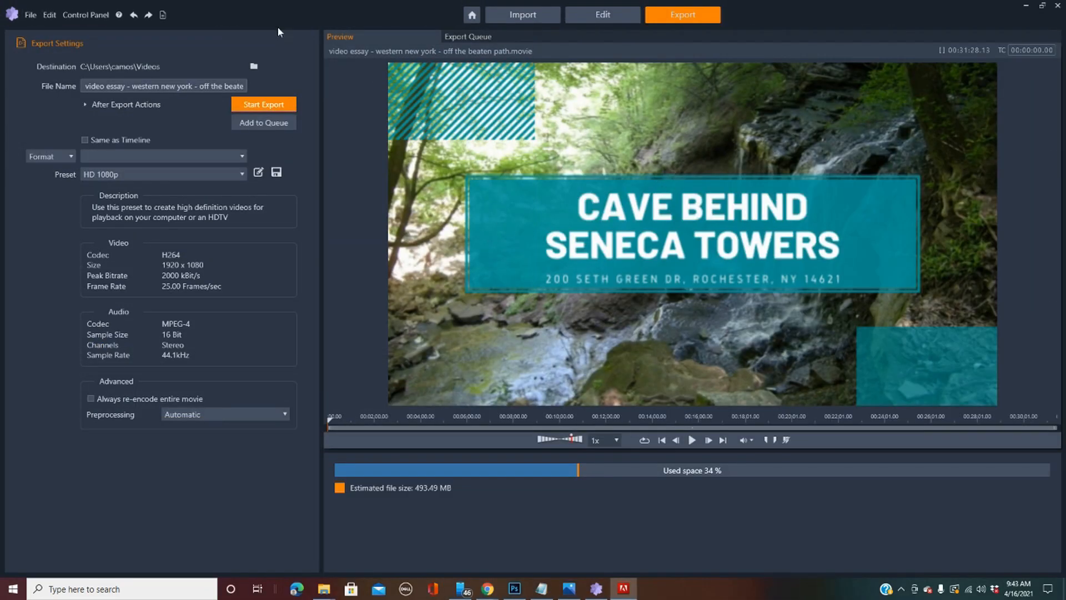
left_click(242, 155)
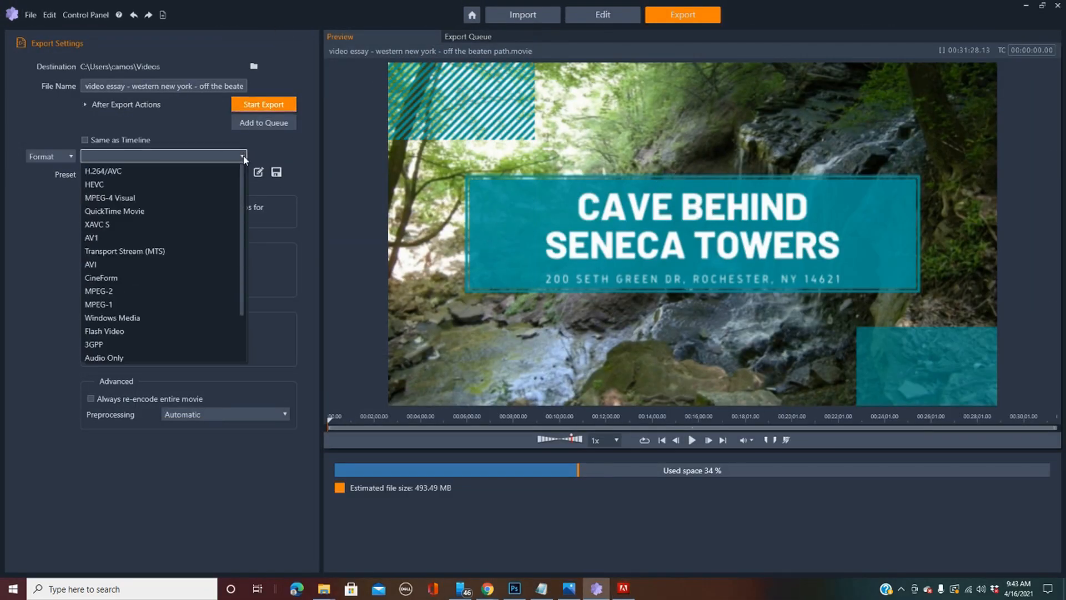
left_click(102, 170)
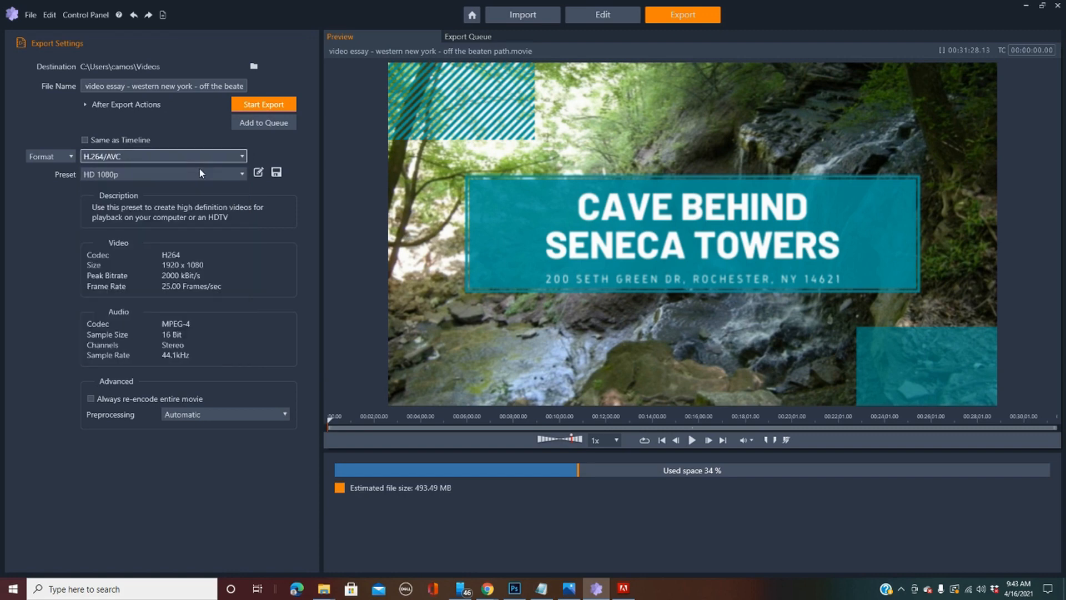
mouse_move(47, 284)
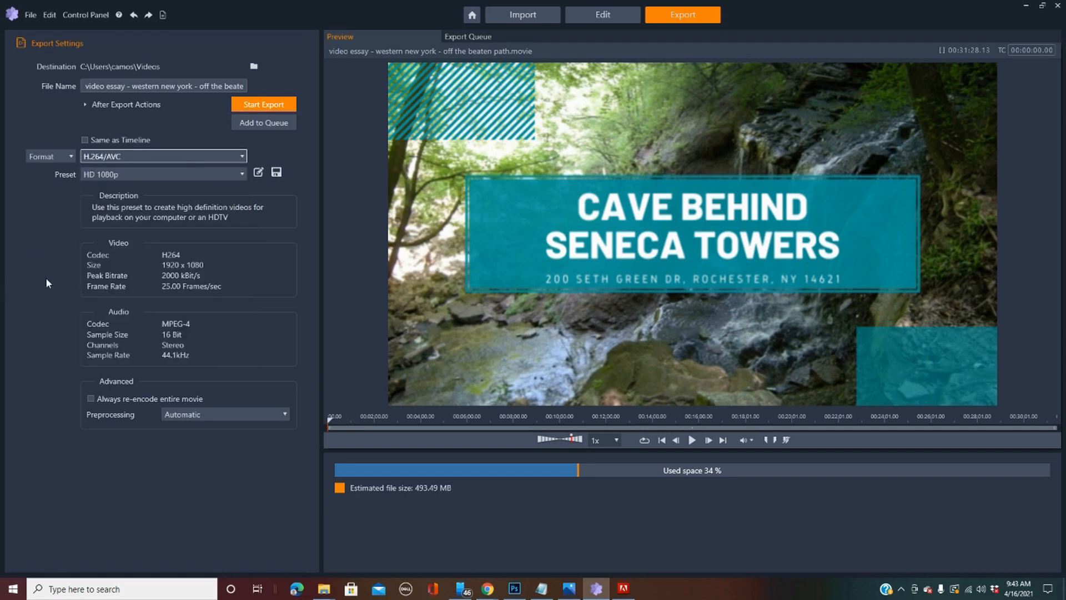
mouse_move(68, 104)
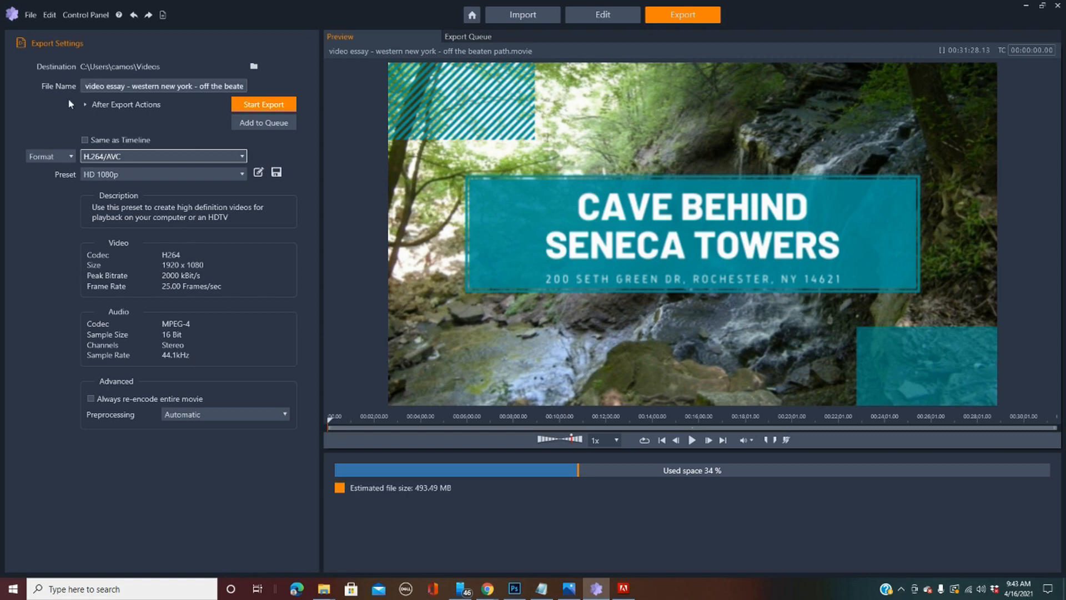
mouse_move(264, 122)
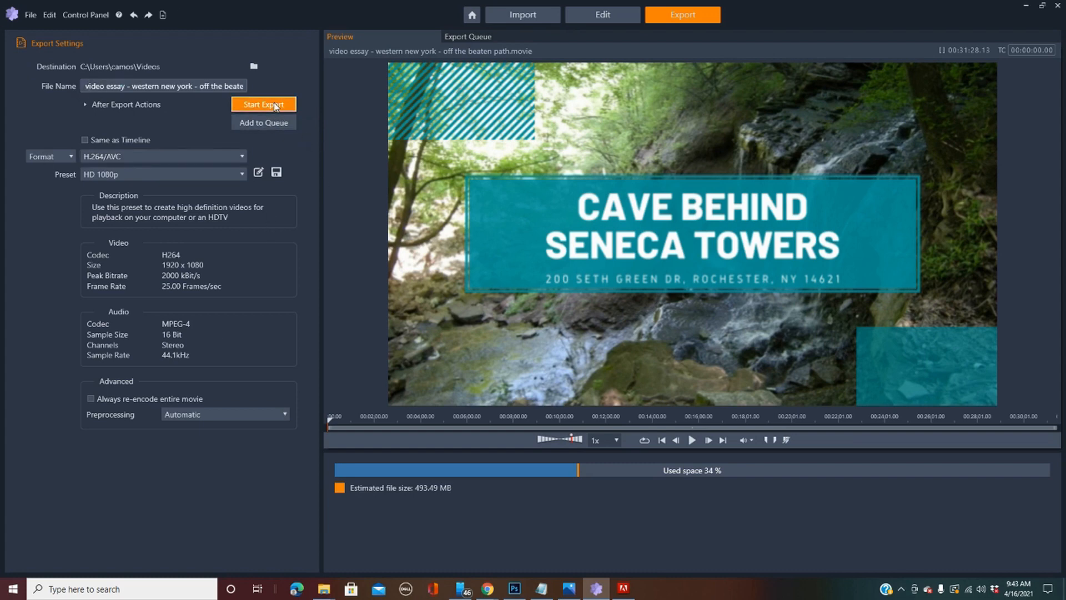
left_click(264, 104)
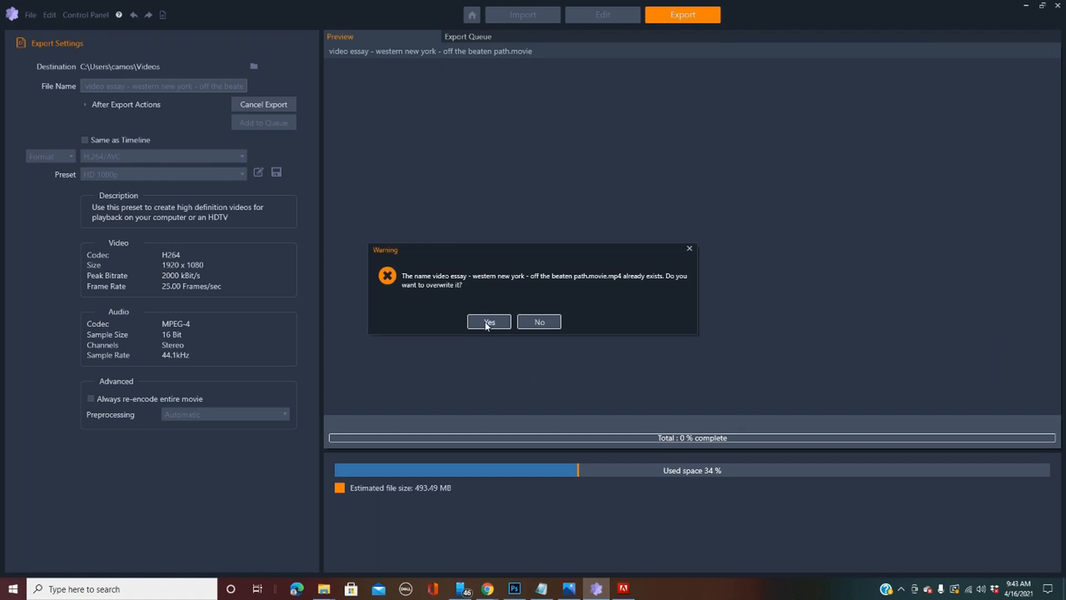
- Accept overwriting the existing MP4 and let the export render to about 31%
left_click(488, 321)
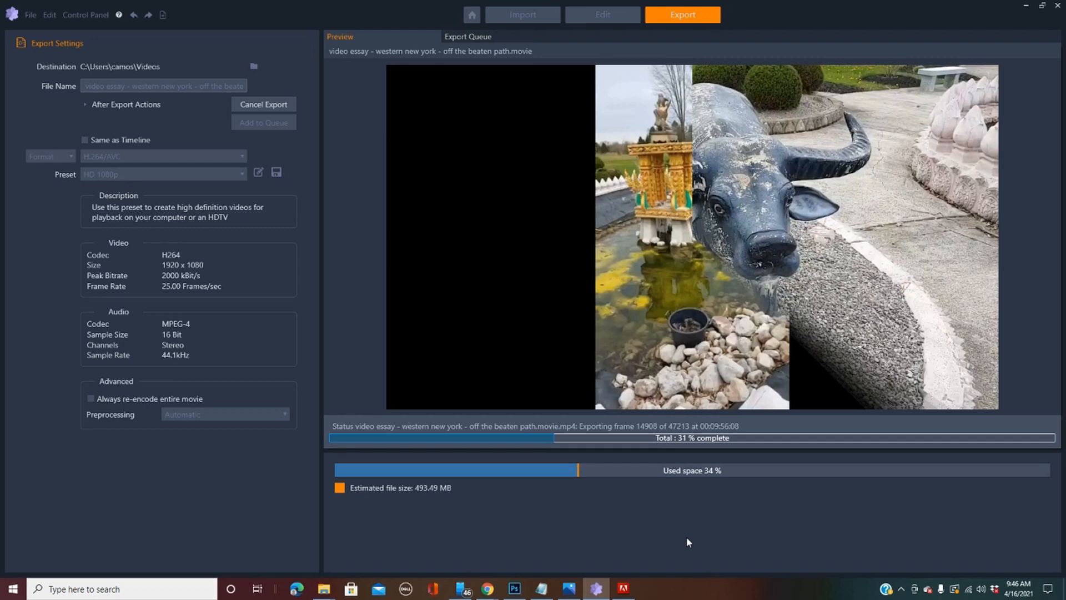
left_click(601, 14)
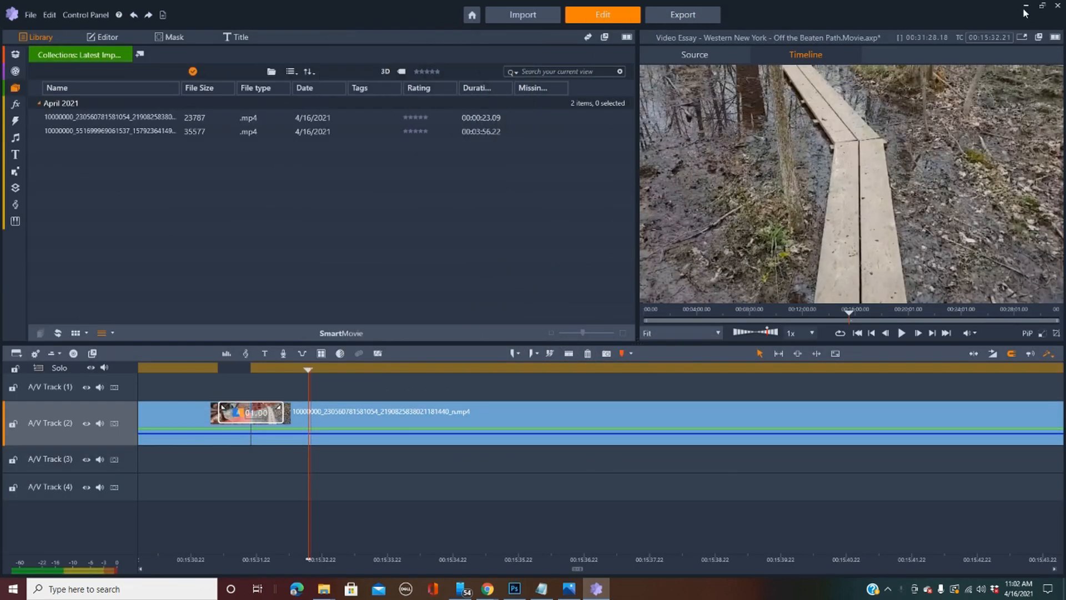
mouse_move(1026, 9)
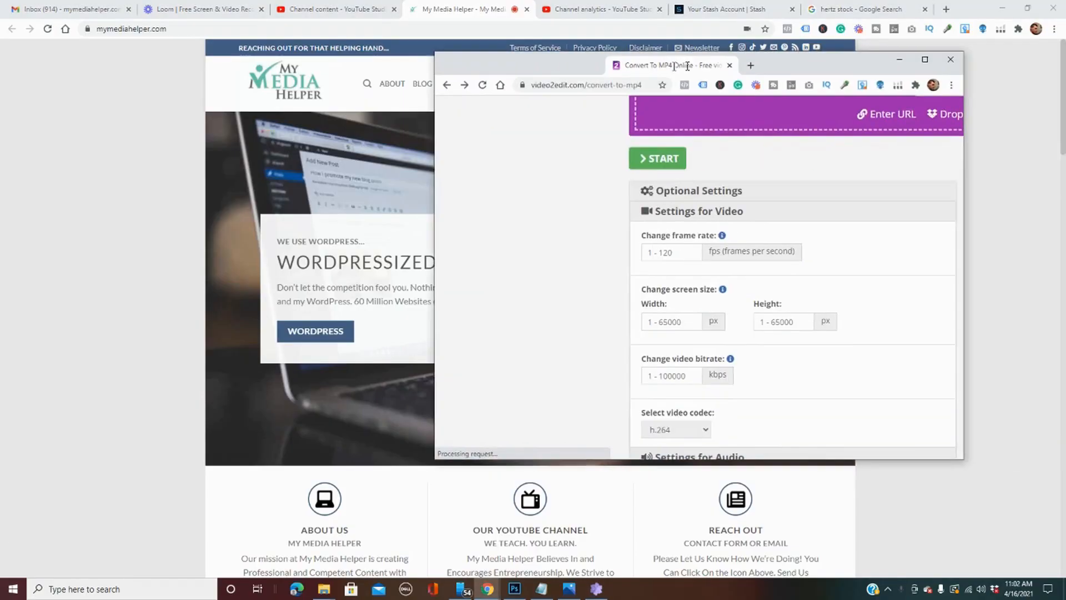
left_click(924, 59)
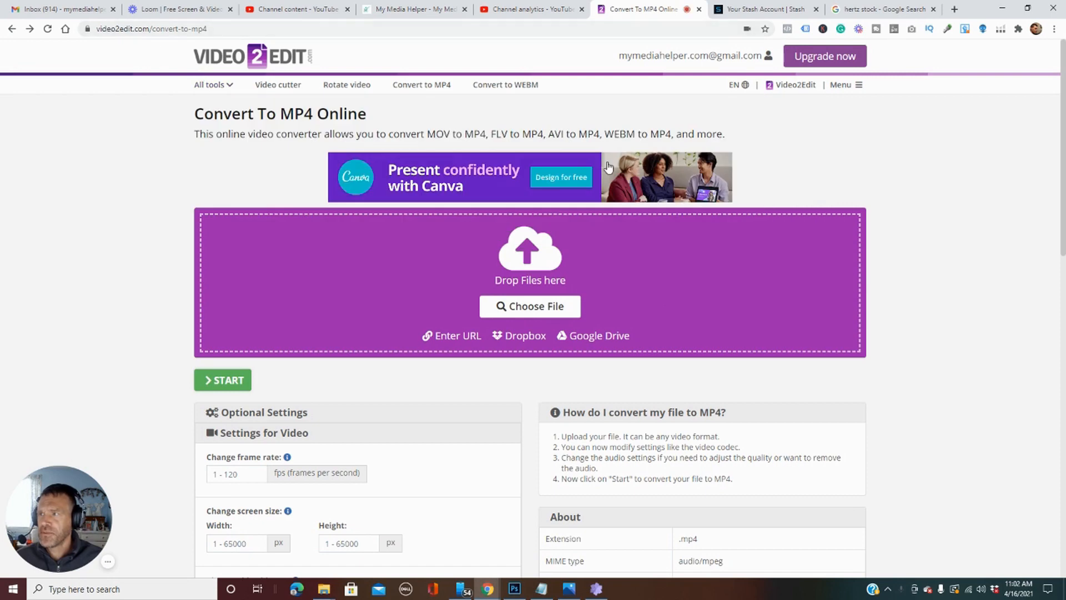
mouse_move(594, 175)
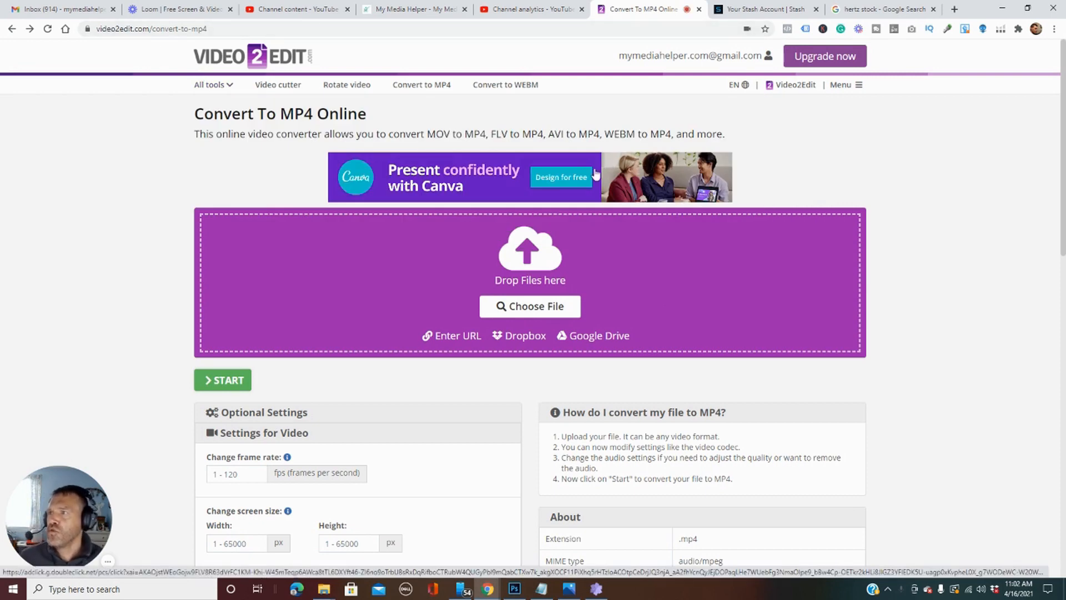
mouse_move(568, 176)
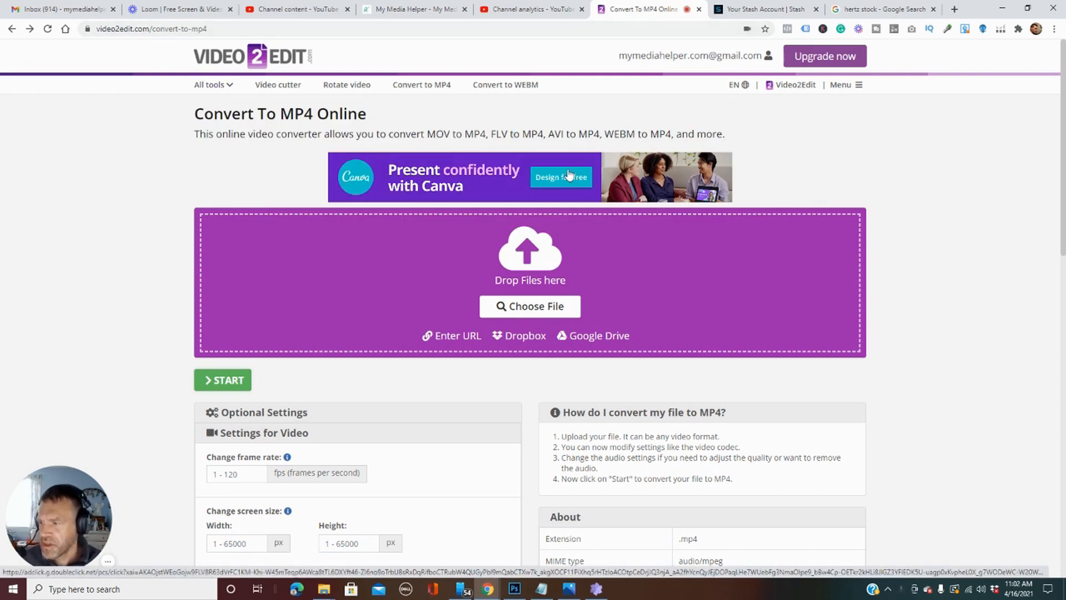
mouse_move(552, 249)
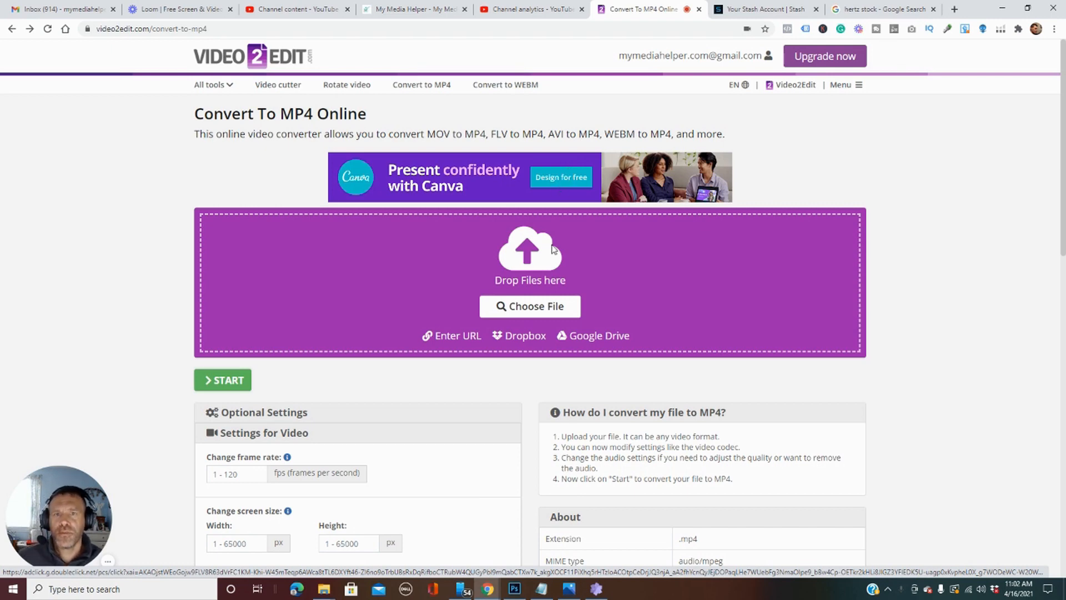
left_click(595, 588)
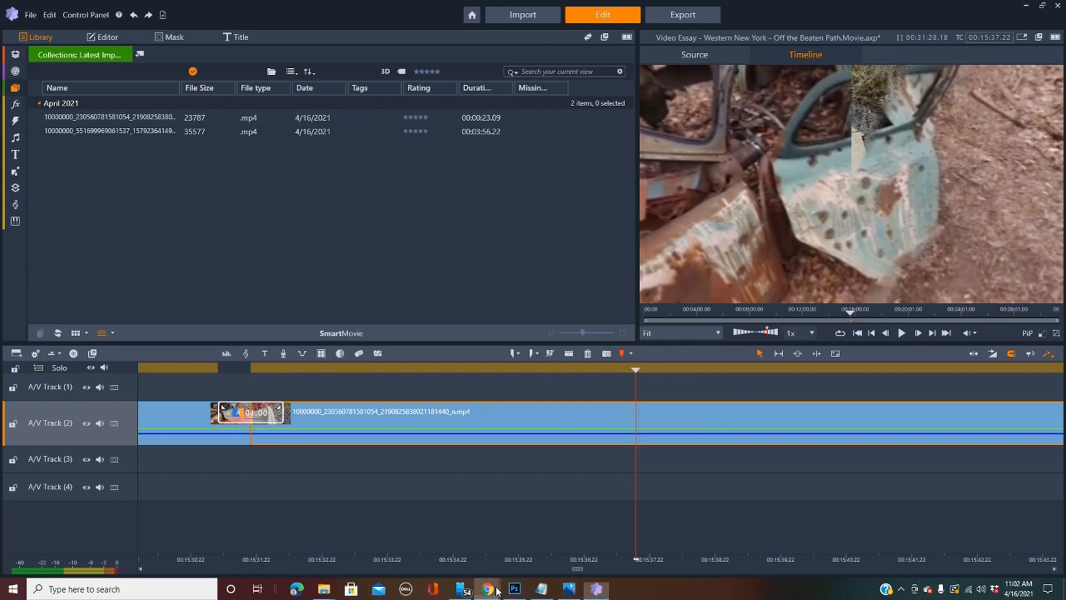
- Return to video2edit's MP4 converter and browse today's downloaded clips in the file chooser
left_click(487, 589)
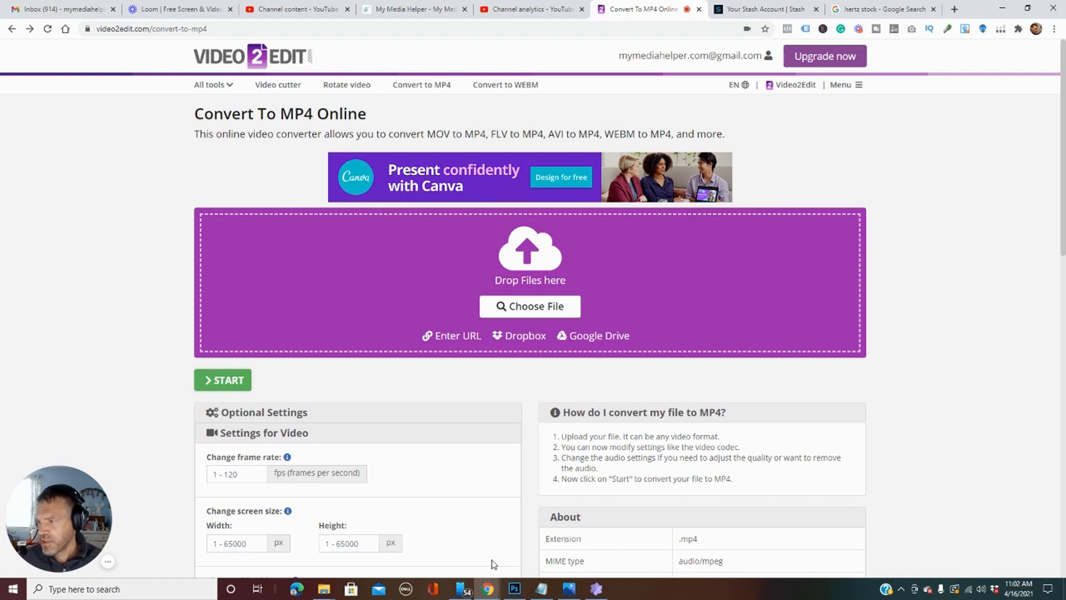
mouse_move(530, 306)
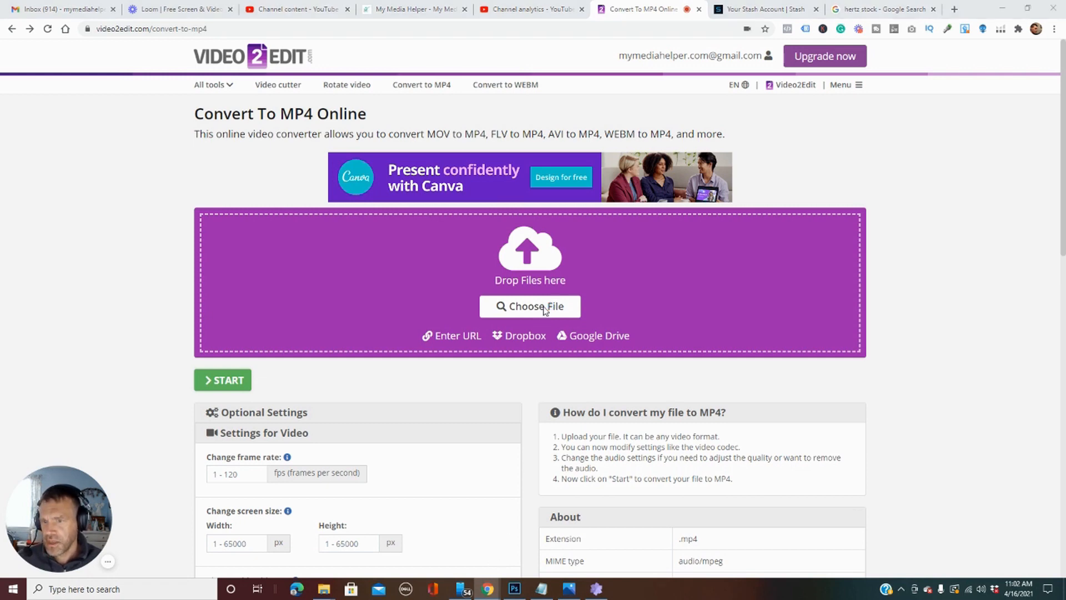
left_click(529, 306)
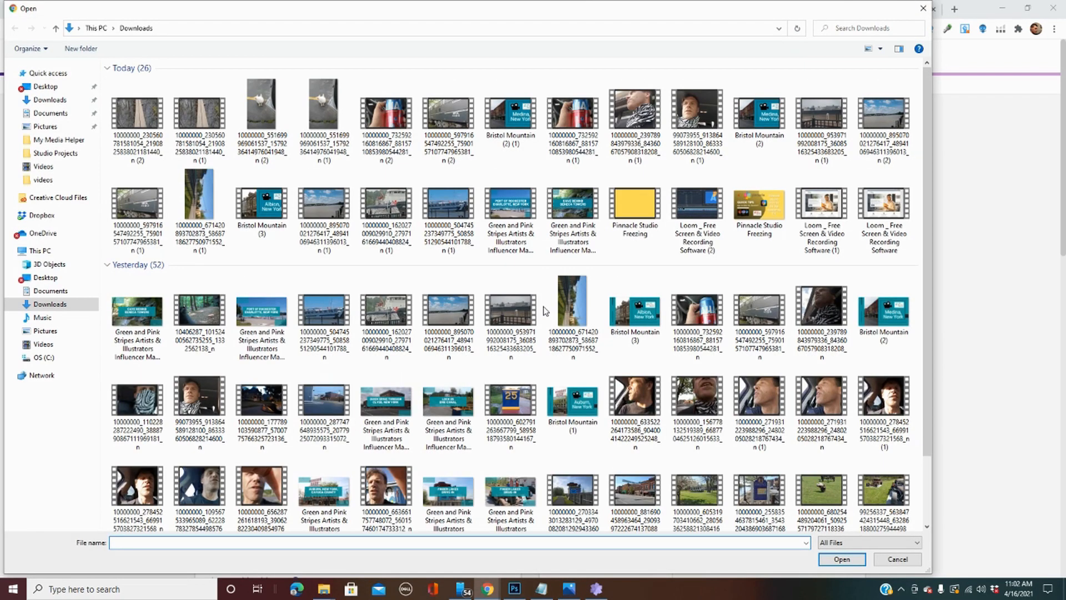
left_click(323, 122)
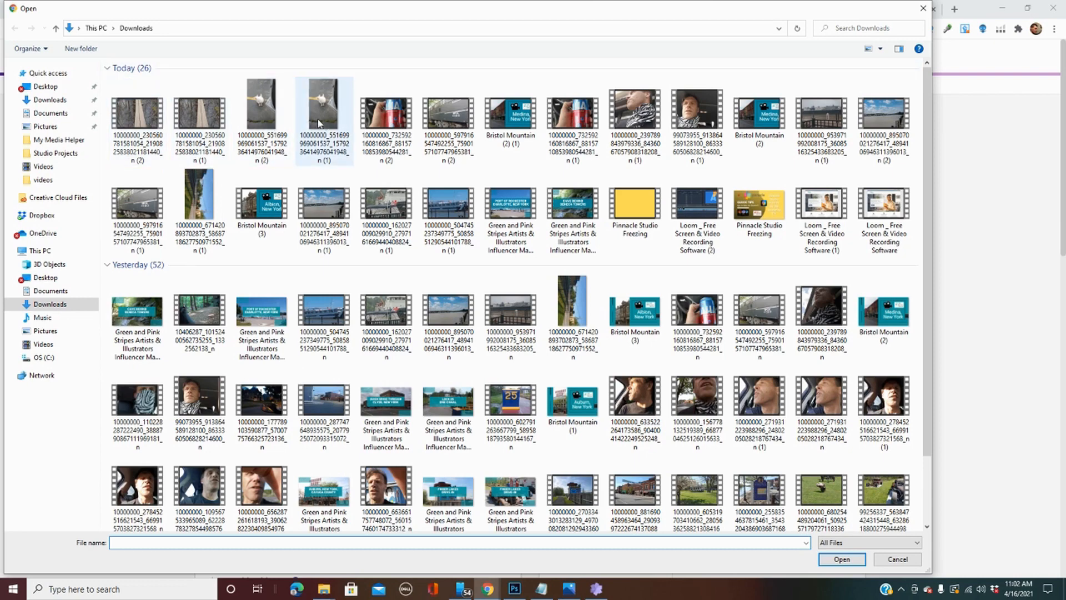
scroll("down", 3)
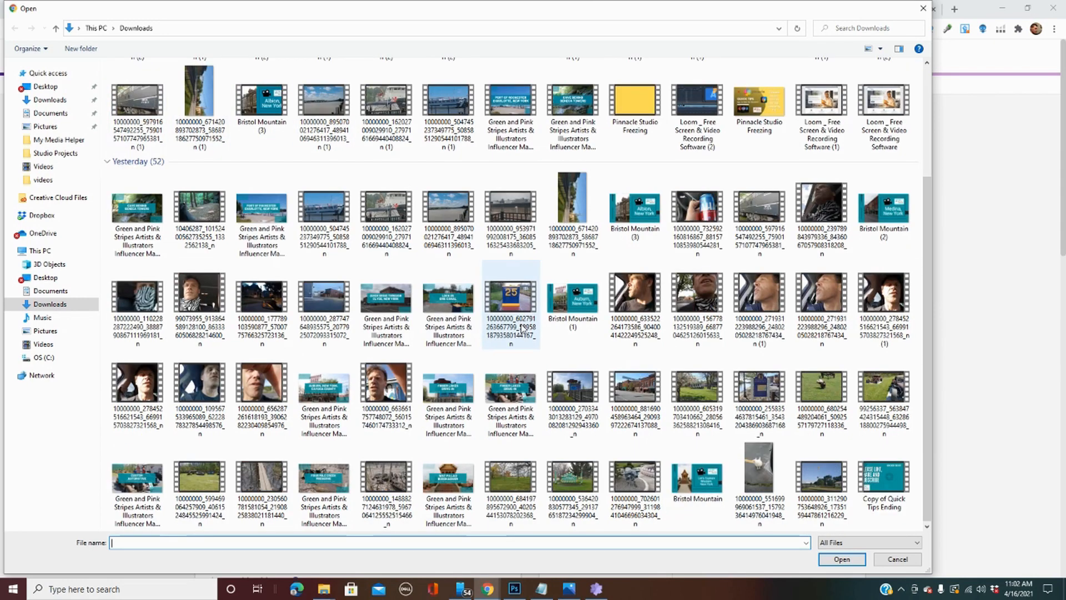
scroll("up", 3)
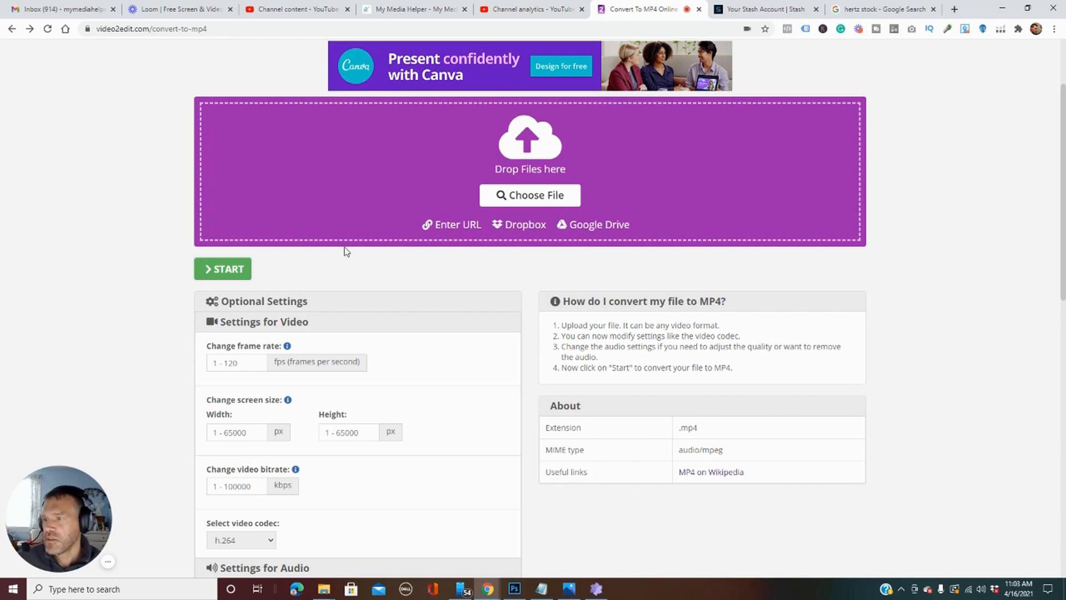
scroll("down", 3)
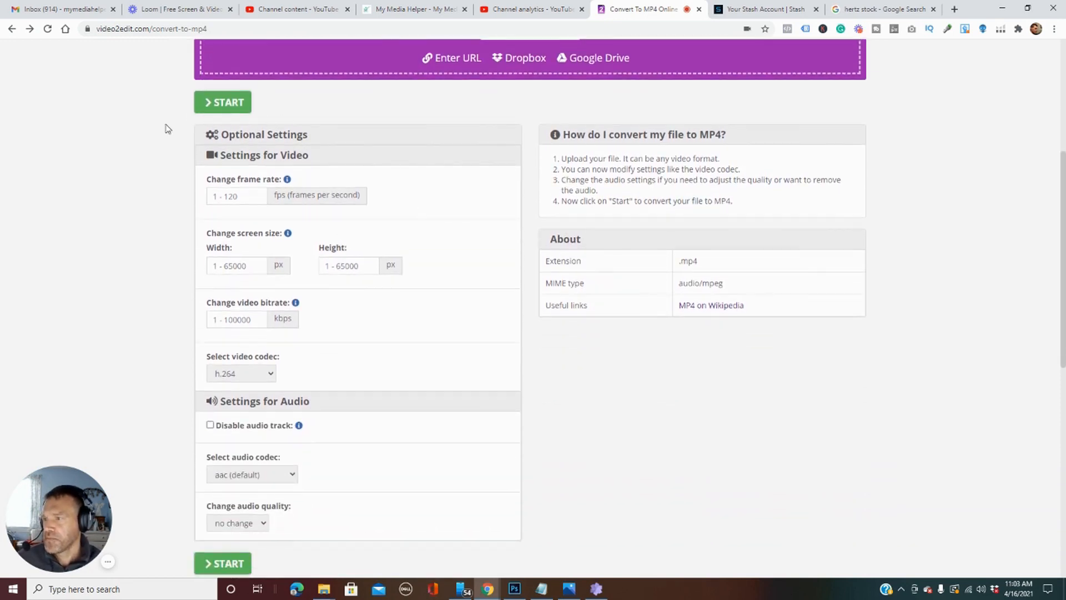
scroll("up", 3)
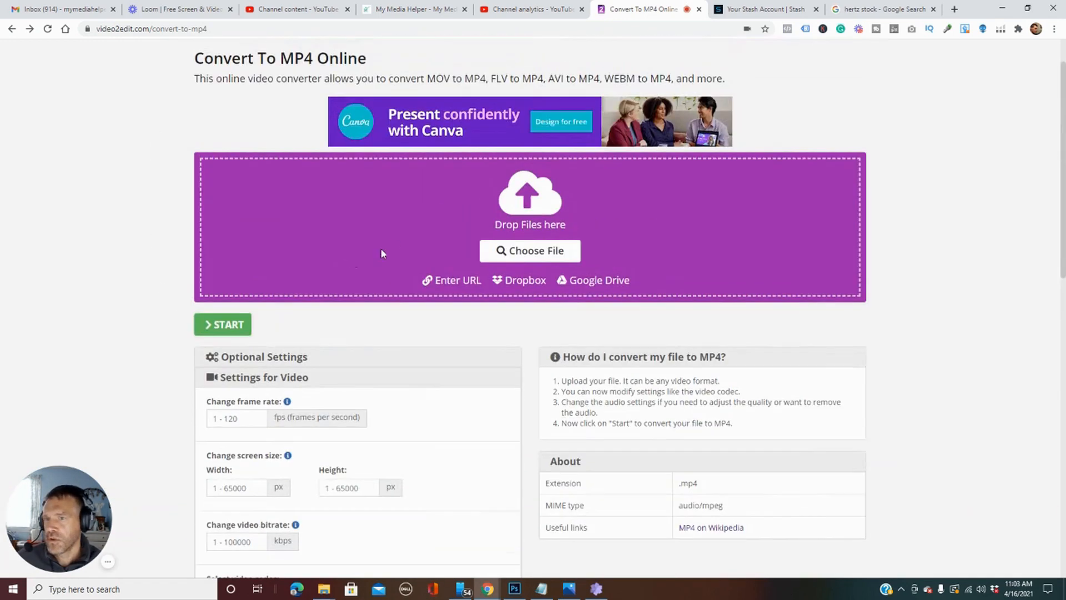
- Pick one of yesterday's clips and start its upload for MP4 conversion
left_click(529, 251)
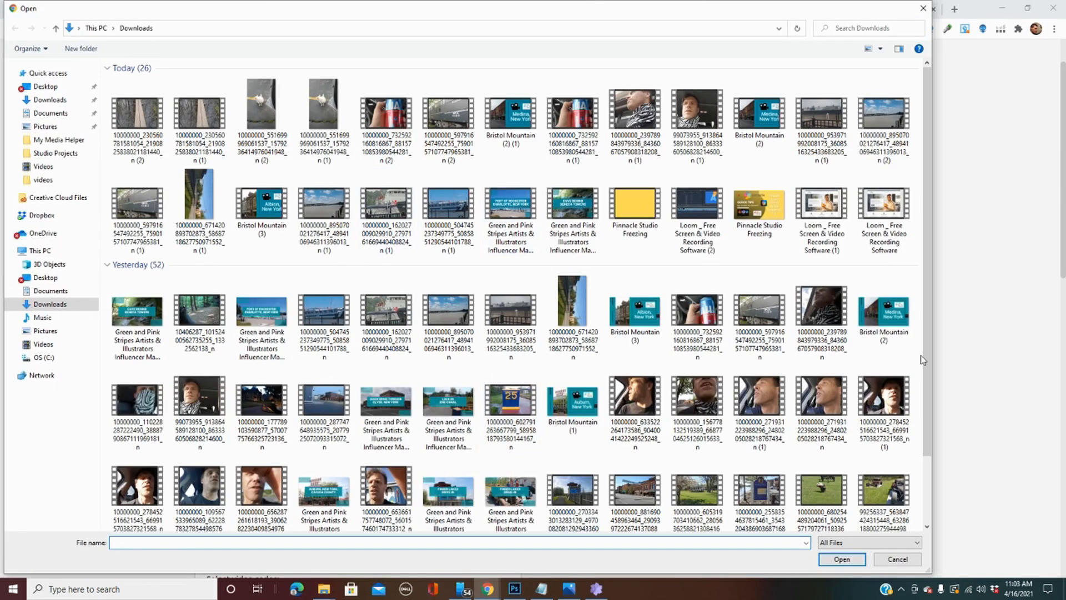
left_click(510, 306)
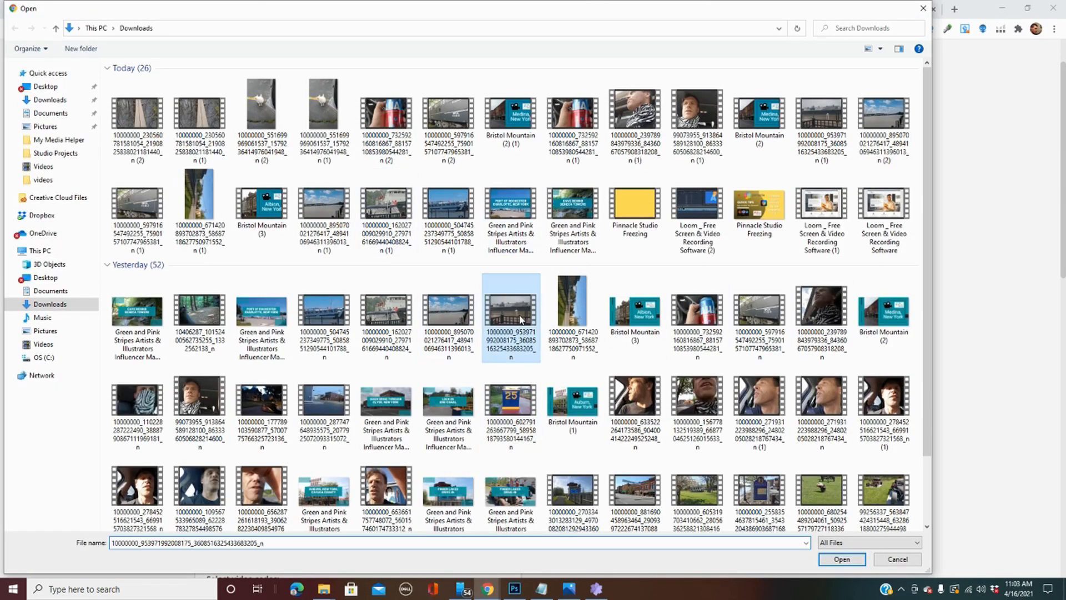
left_click(841, 559)
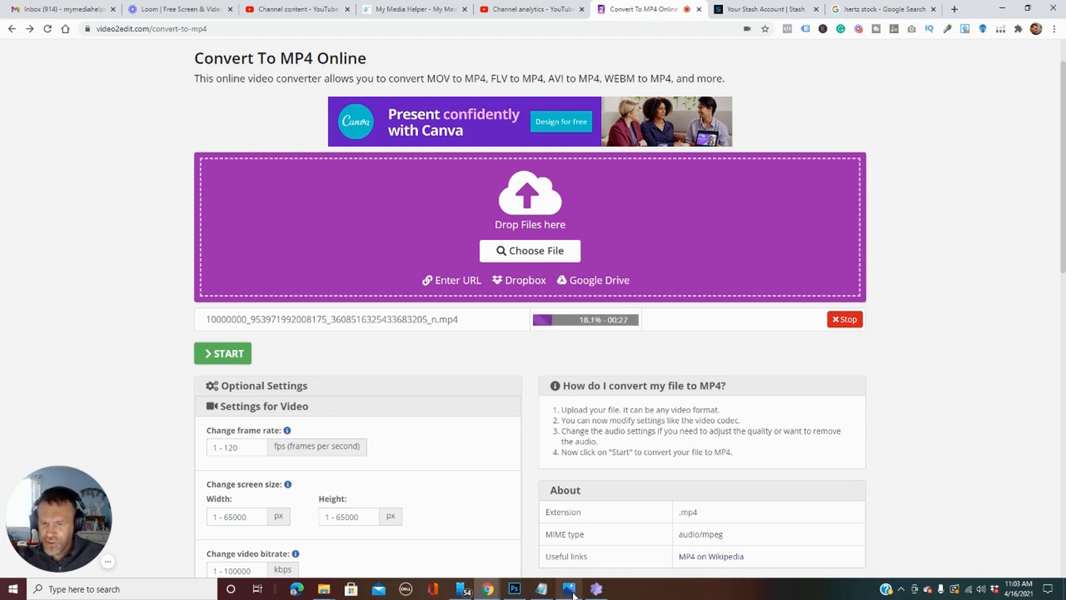
left_click(569, 589)
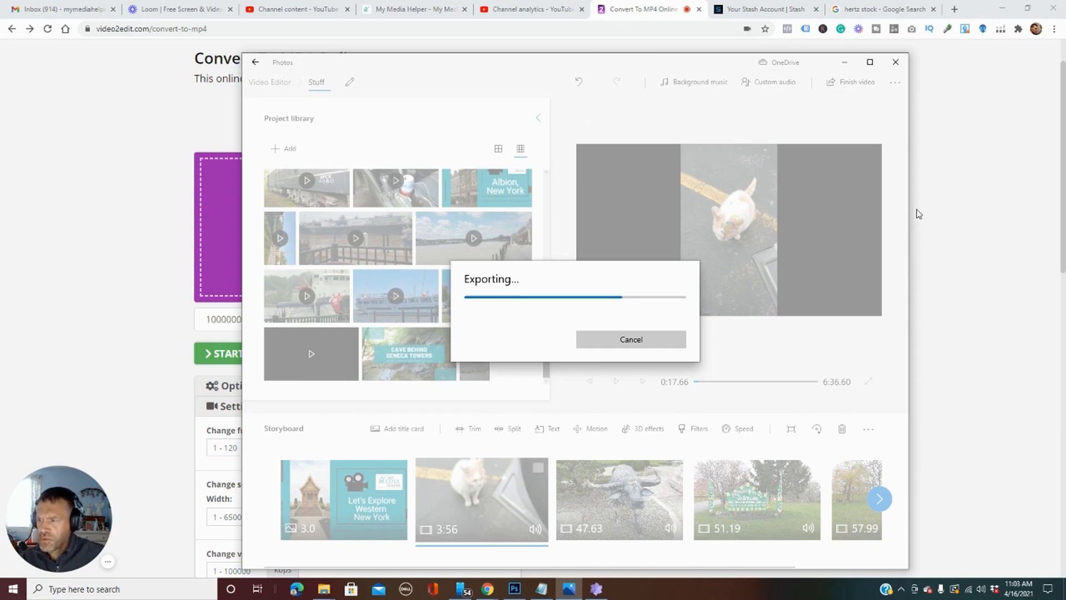
mouse_move(736, 248)
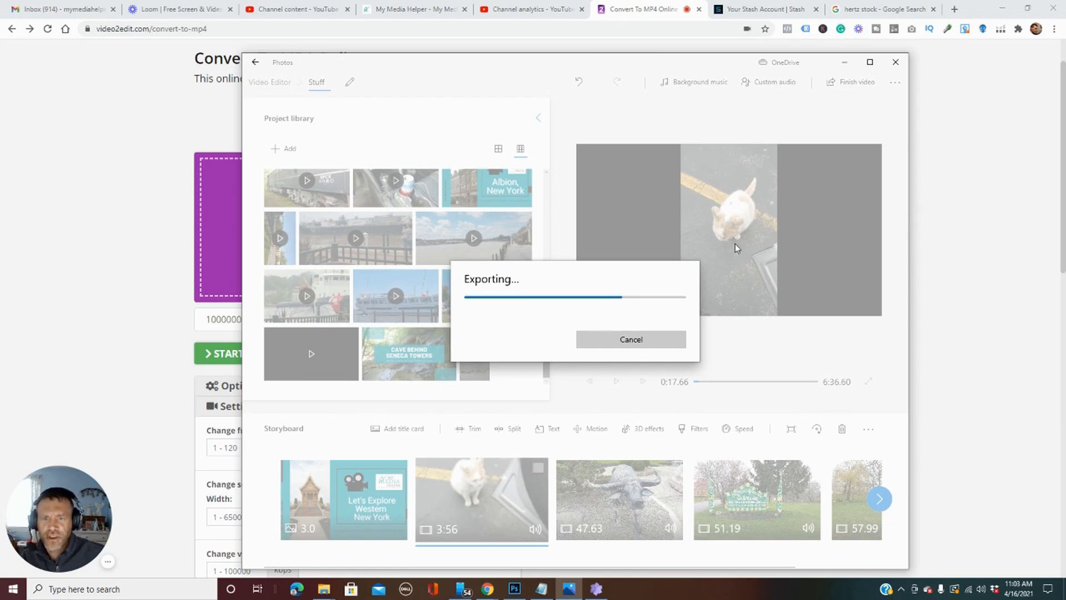
mouse_move(631, 340)
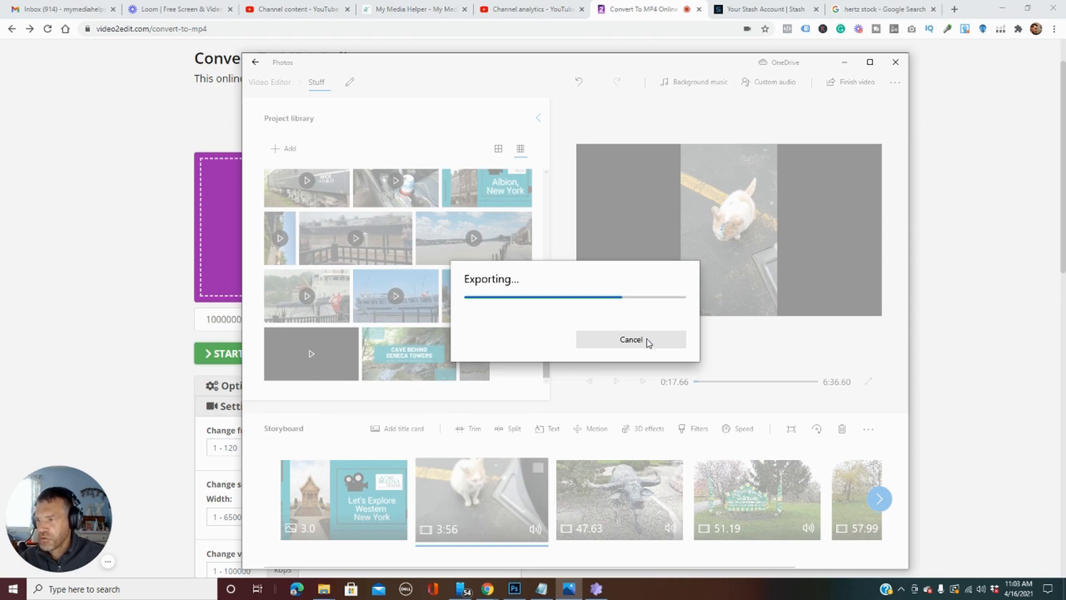
- Cancel the Photos video export and minimize Photos to get back to Chrome
left_click(629, 340)
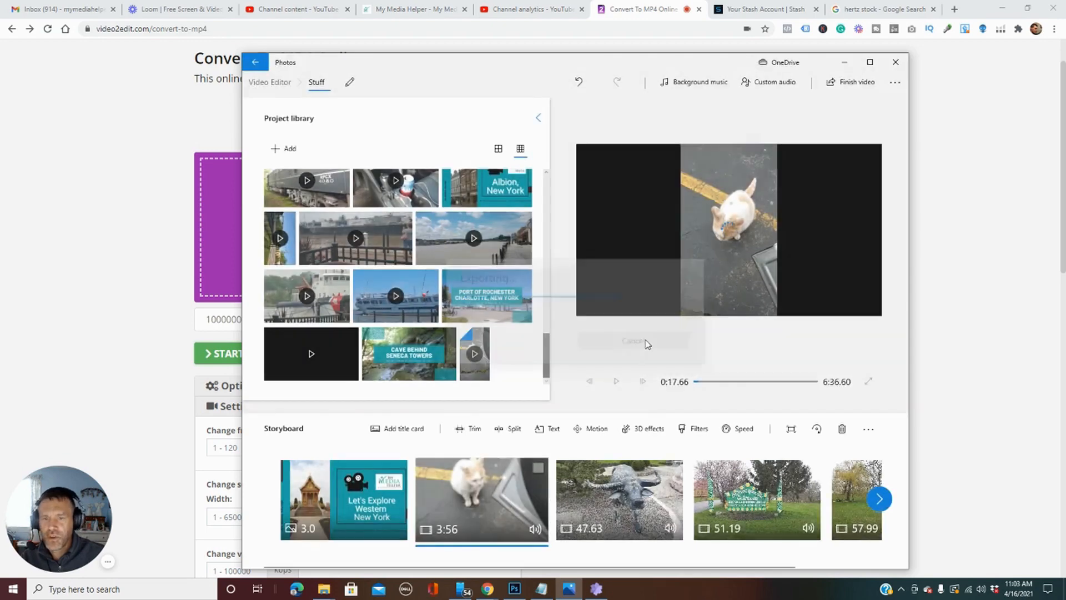
left_click(896, 62)
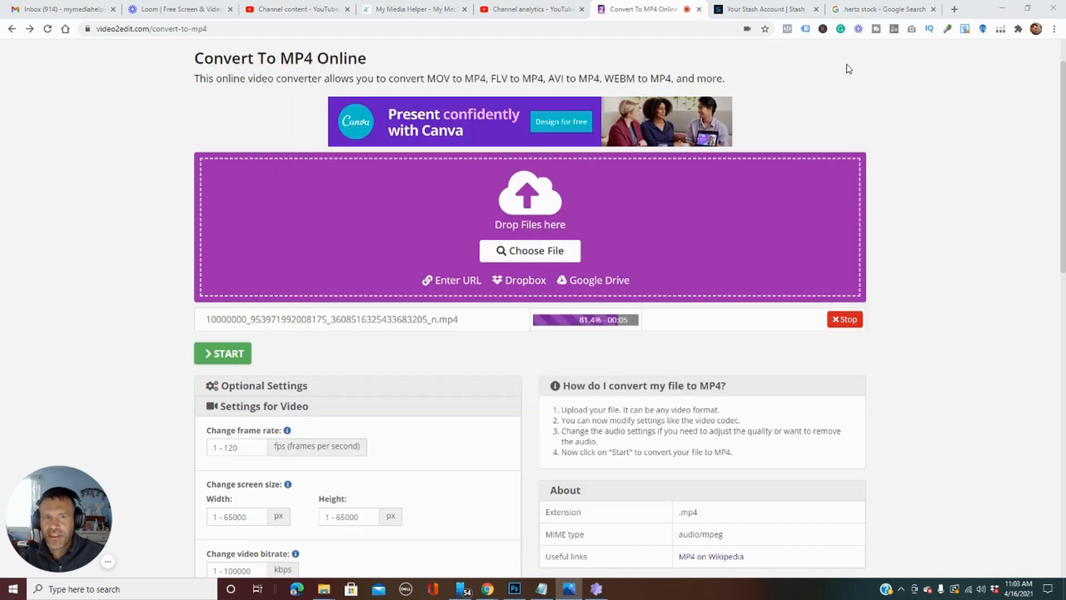
mouse_move(519, 351)
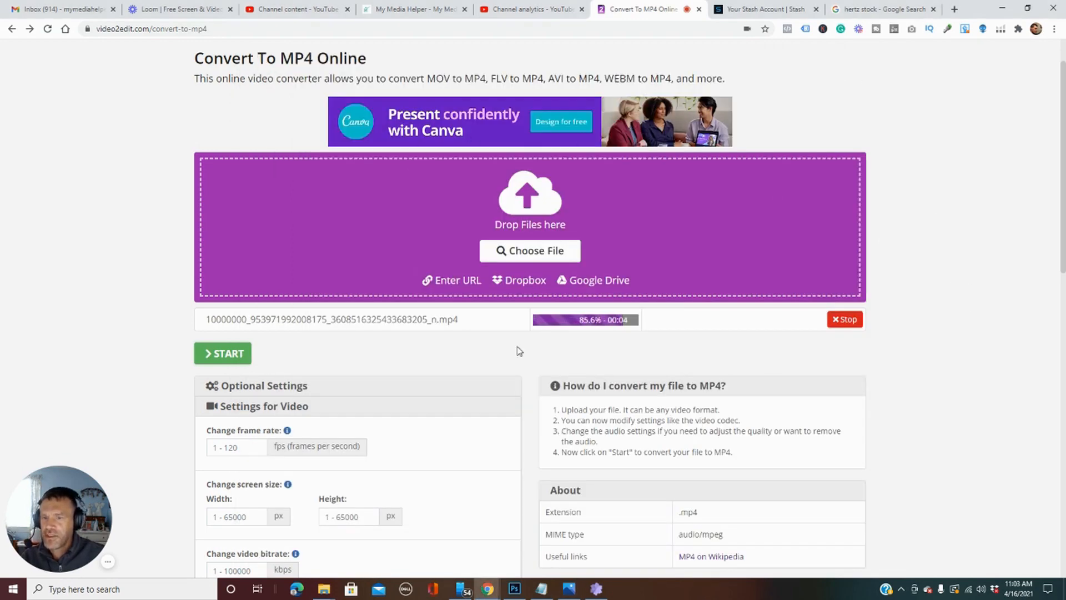
mouse_move(761, 442)
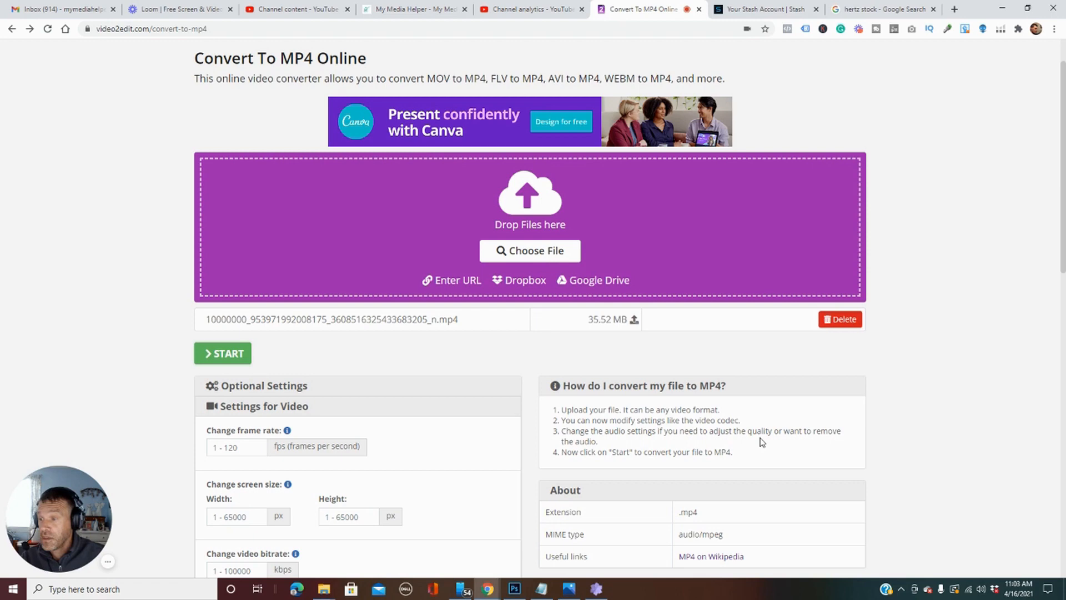
- Start the h.264 MP4 conversion of the uploaded 35.52 MB clip
scroll("down", 3)
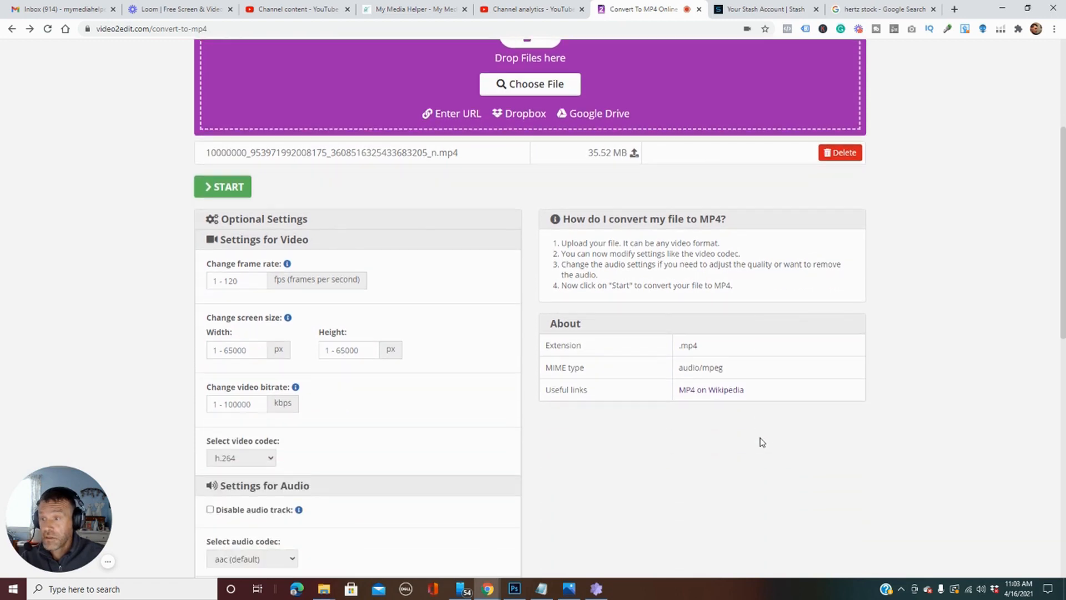
left_click(224, 187)
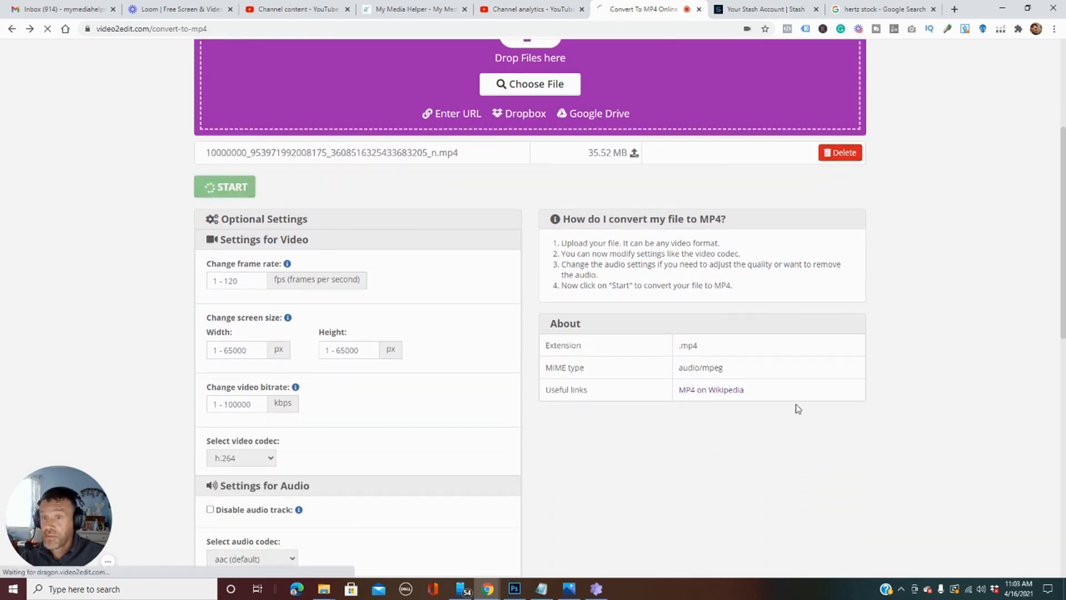
left_click(225, 187)
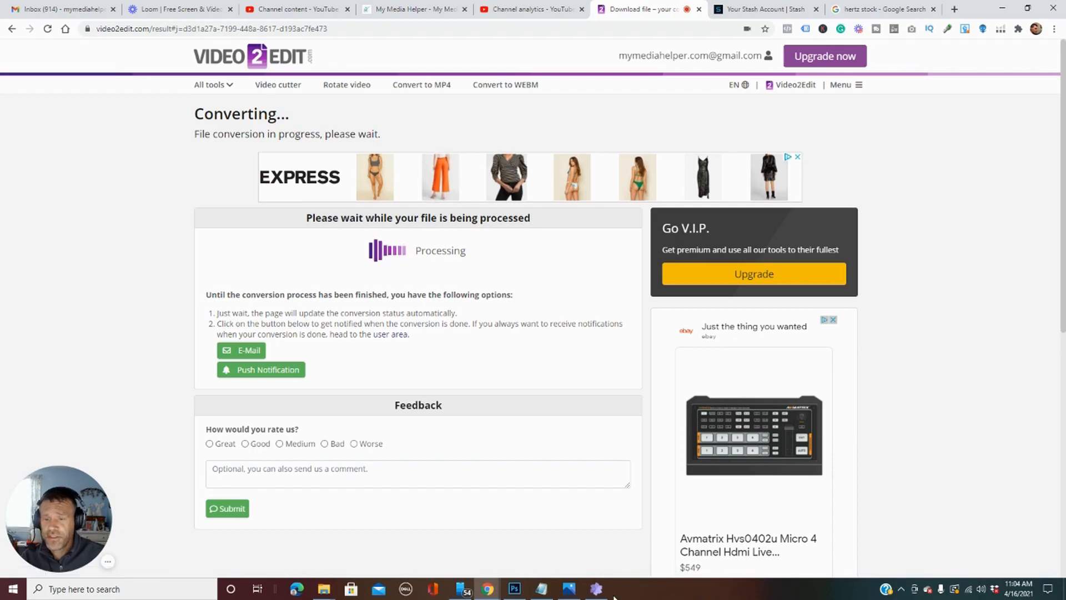
- Open Pinnacle Studio's media library and preview the newly converted clip
left_click(595, 589)
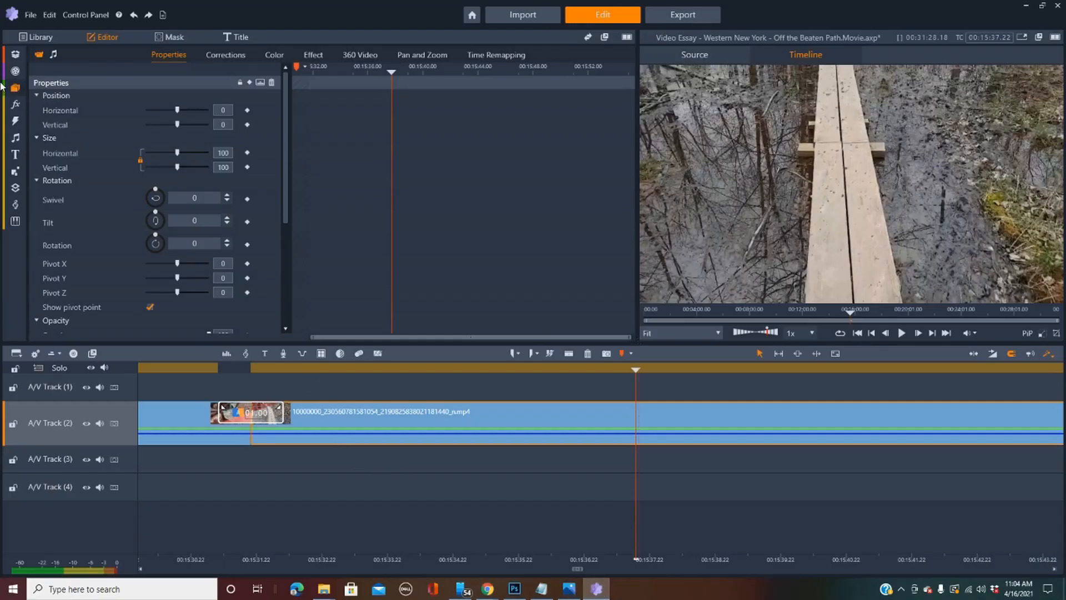
left_click(39, 37)
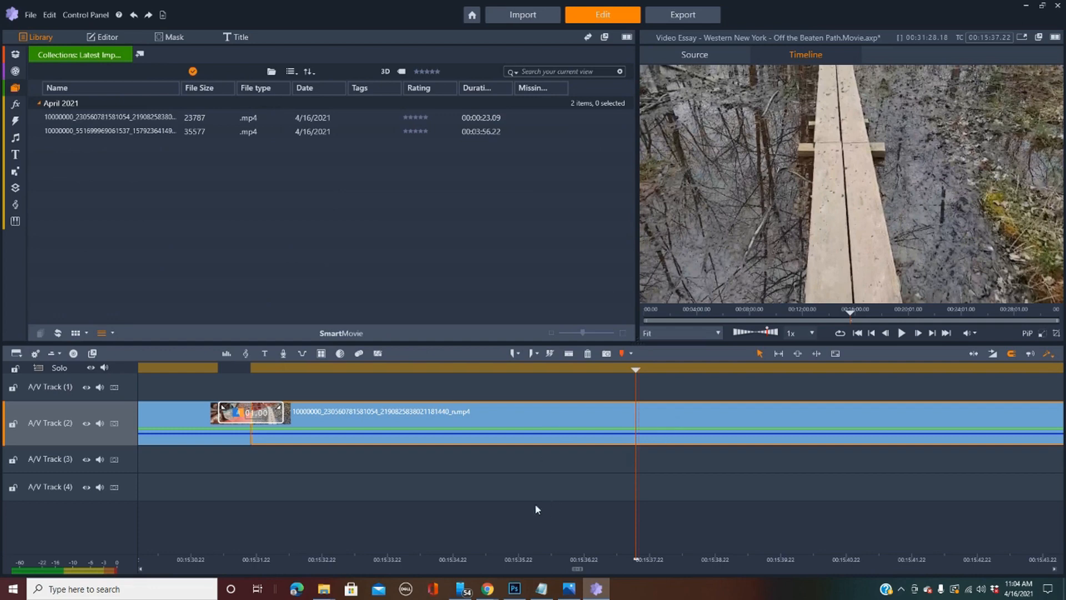
left_click(109, 117)
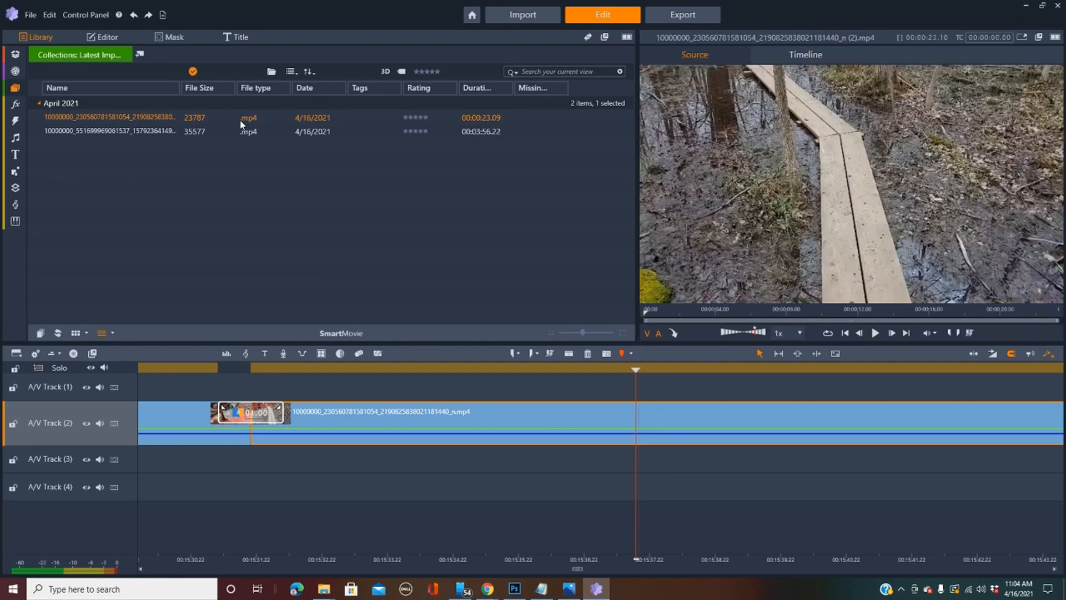
mouse_move(149, 124)
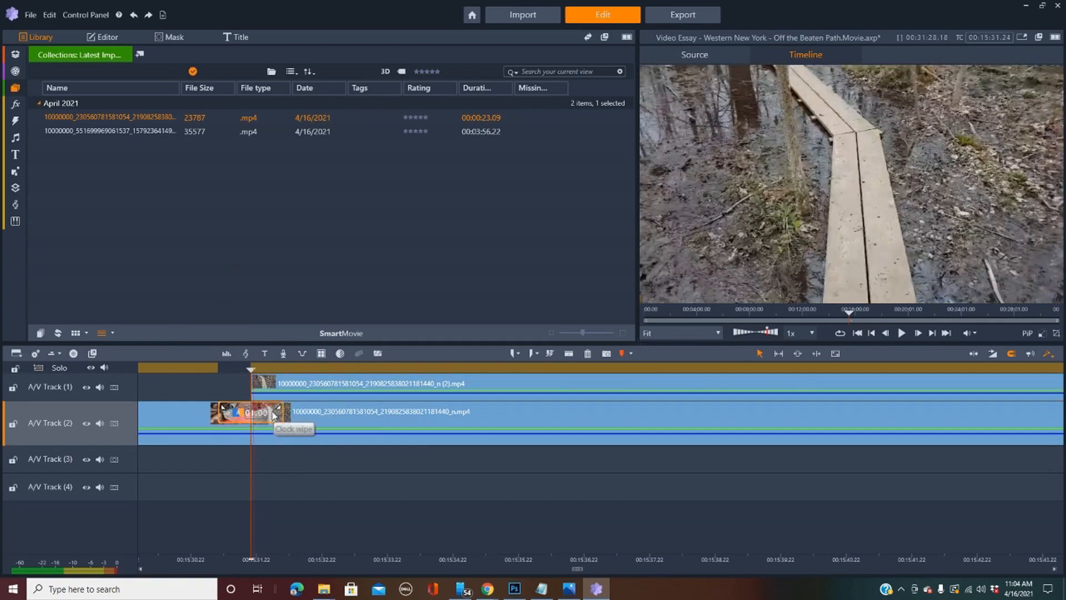
- Remove the transitions at the start and end of the original clip on Track 2
right_click(262, 413)
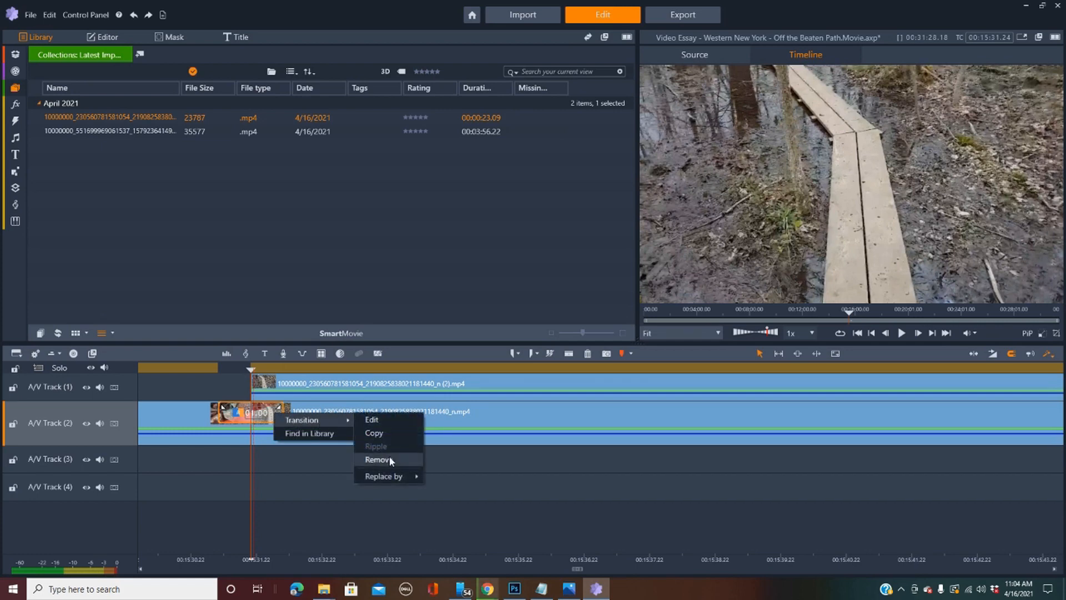
left_click(377, 460)
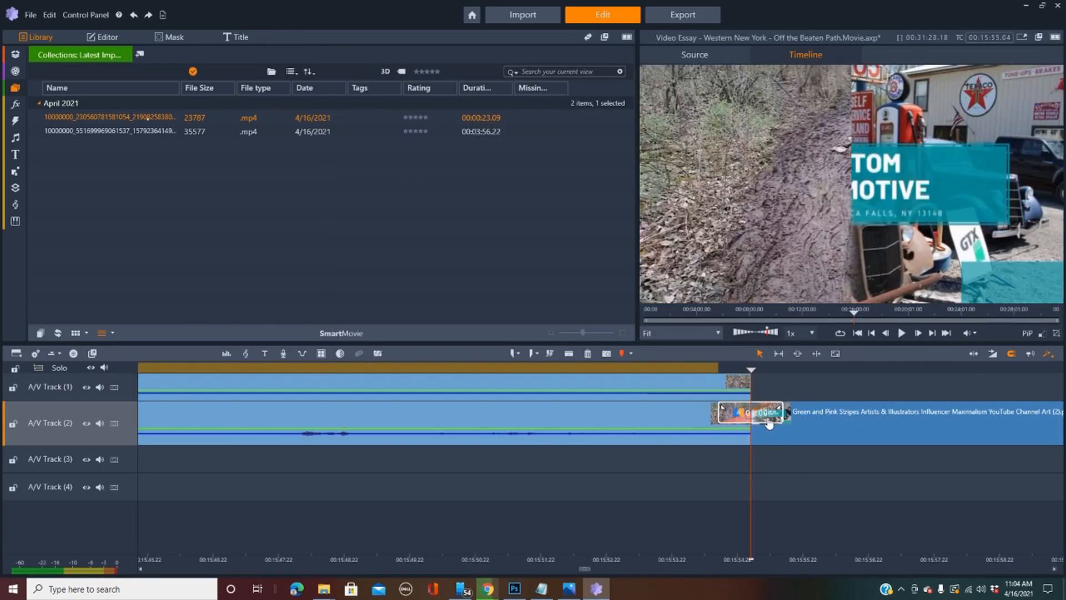
right_click(769, 413)
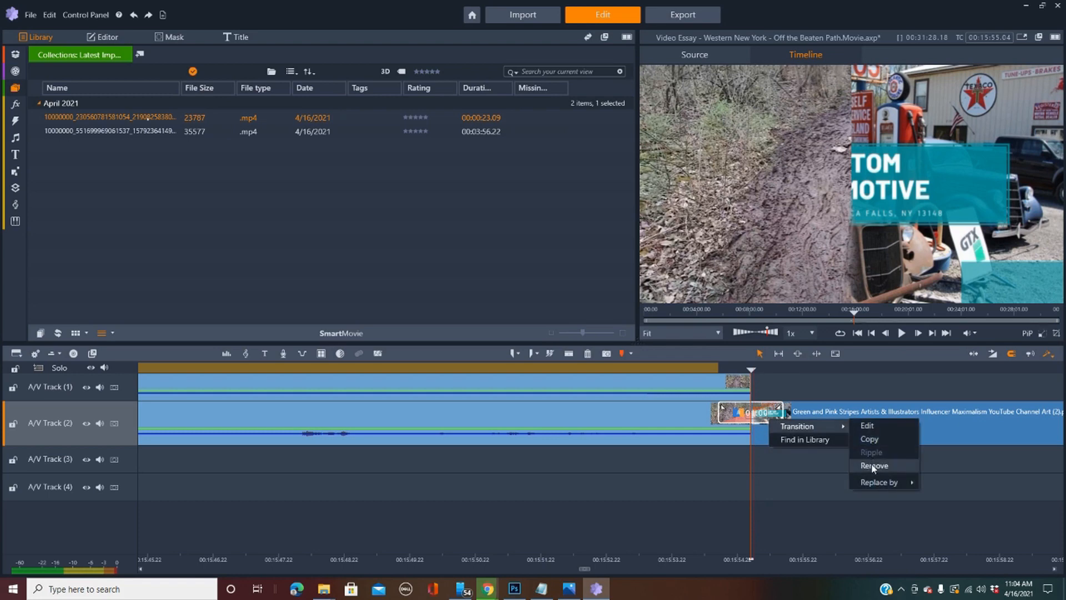
left_click(874, 466)
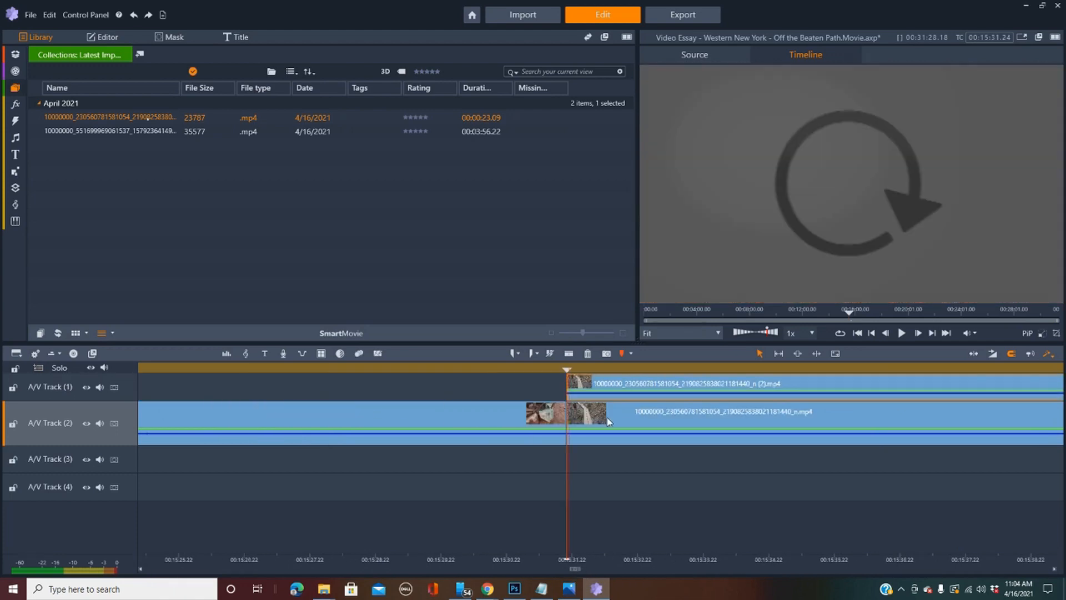
mouse_move(636, 416)
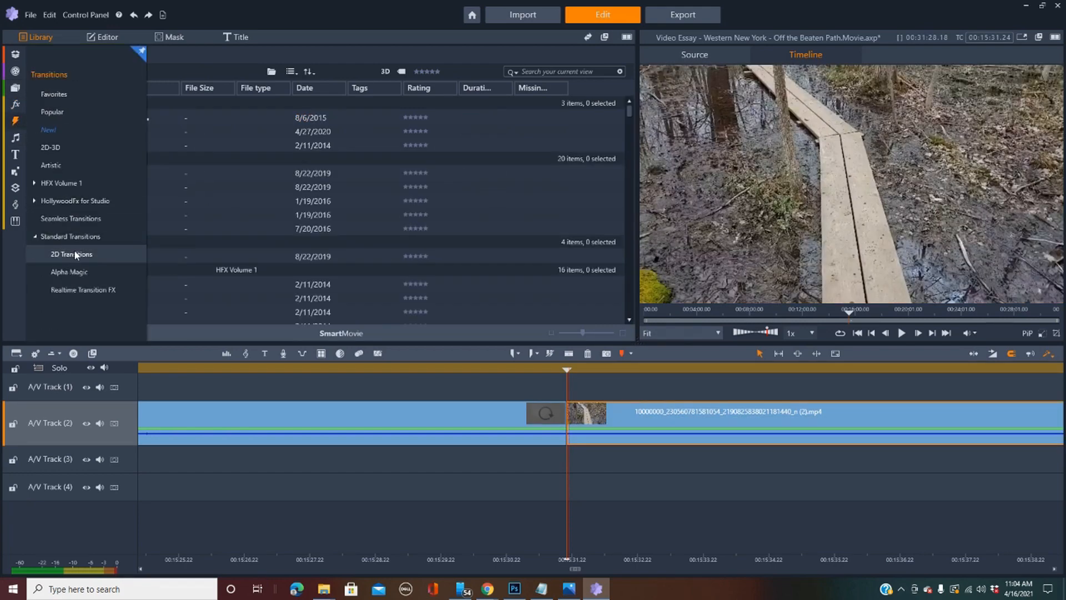
- Place Clock wipe from Standard 2D Transitions at the boundary between the replacement clip and the title image
left_click(72, 254)
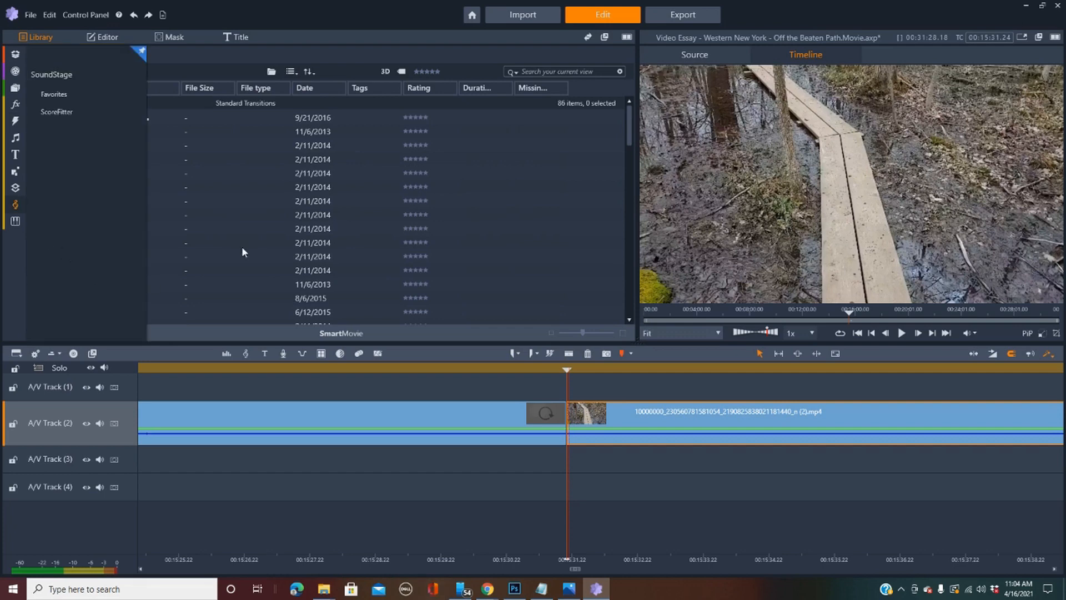
left_click(60, 270)
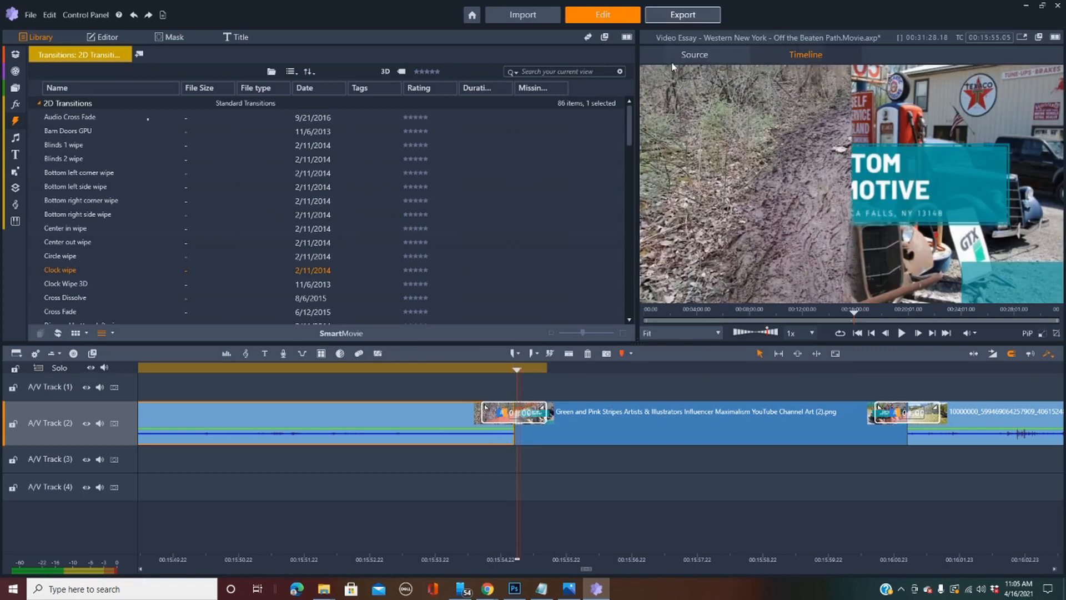
- Export the movie as 'Test 2' in H.264/AVC HD 1080p, checking the browser conversion meanwhile
left_click(682, 14)
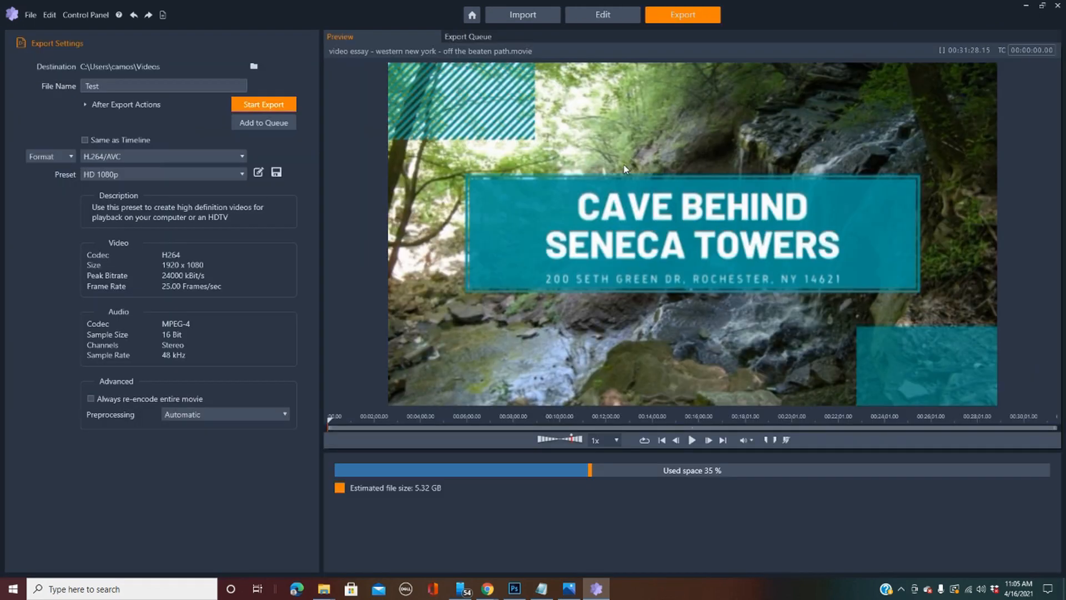
left_click(163, 86)
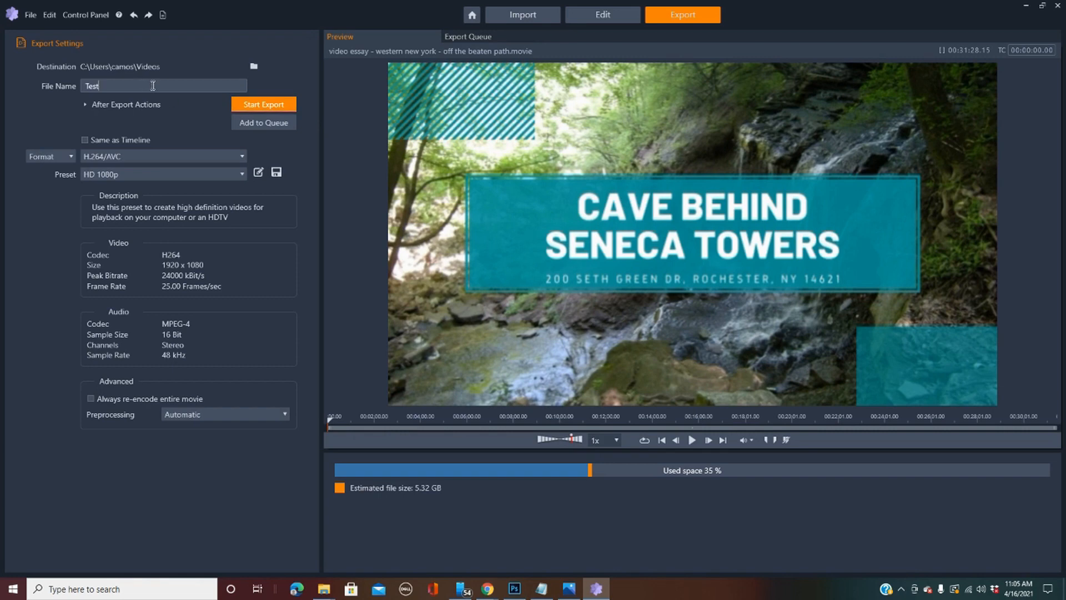
type("2")
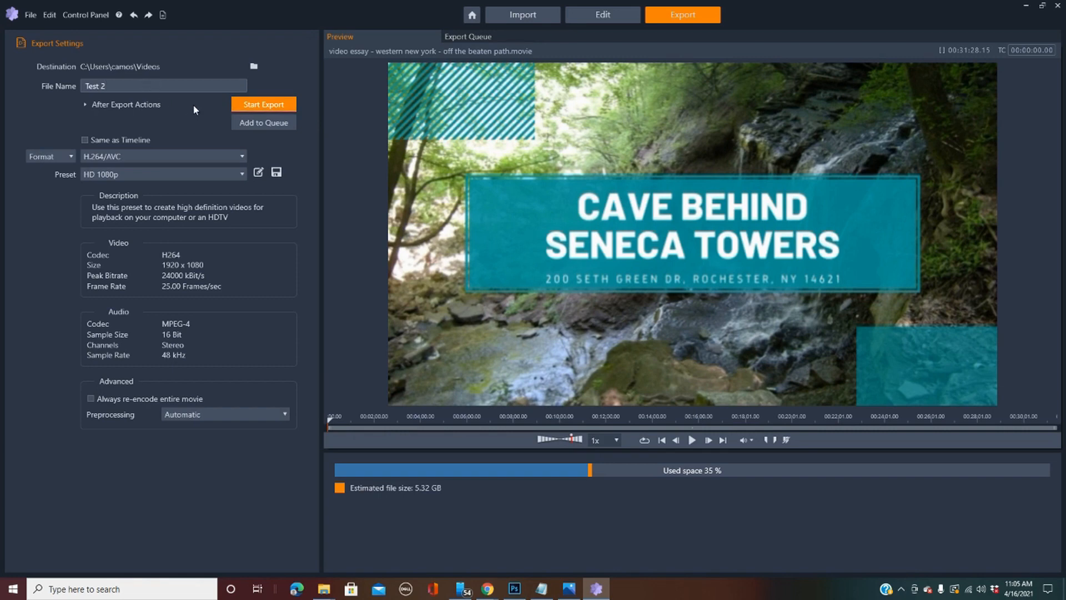
left_click(264, 104)
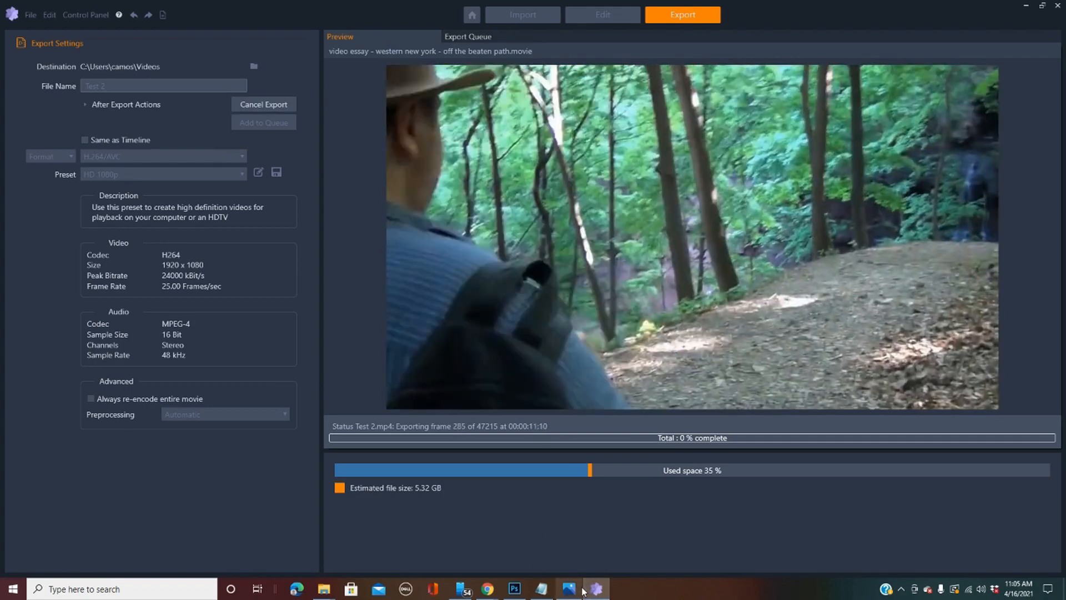
mouse_move(487, 589)
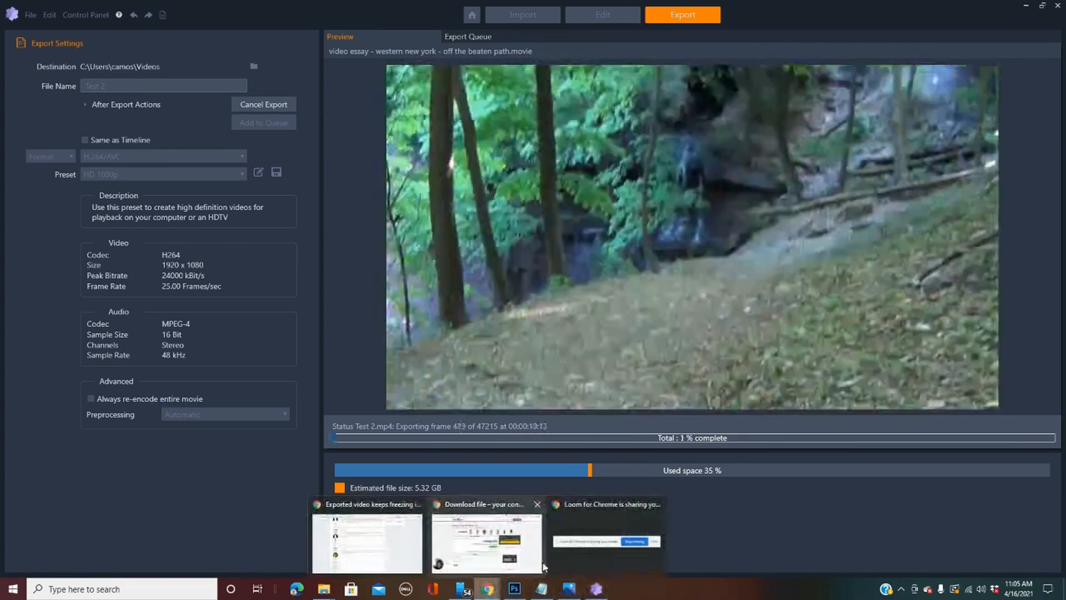
left_click(488, 541)
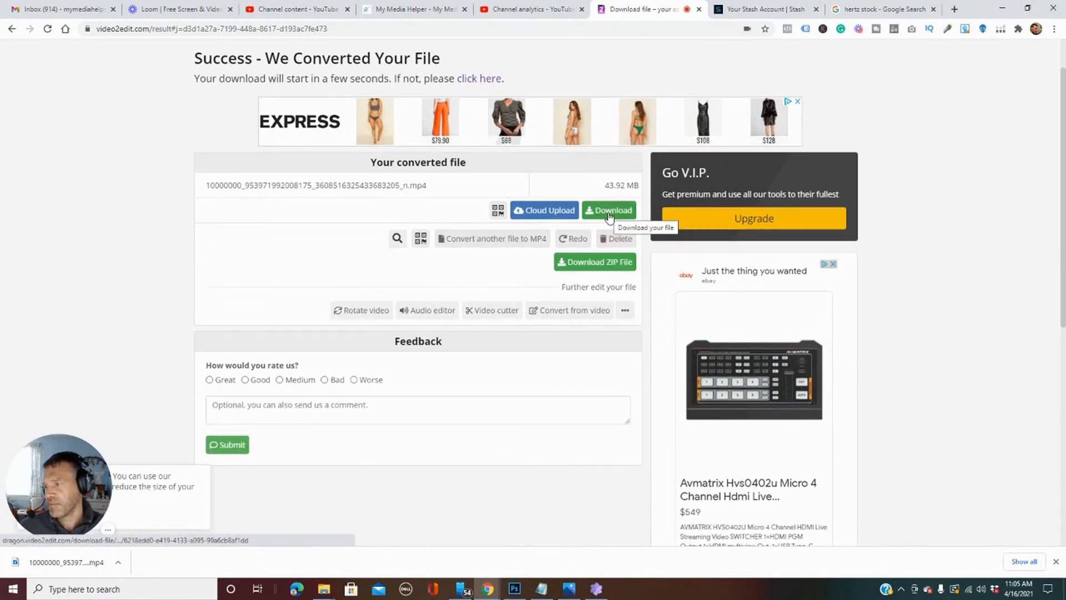
mouse_move(682, 369)
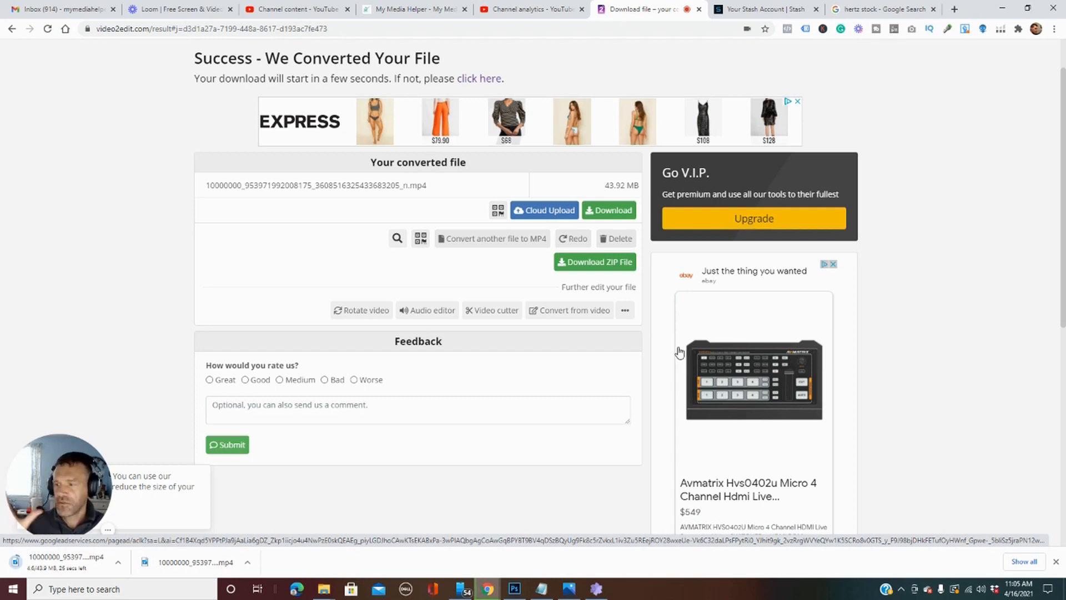
left_click(595, 589)
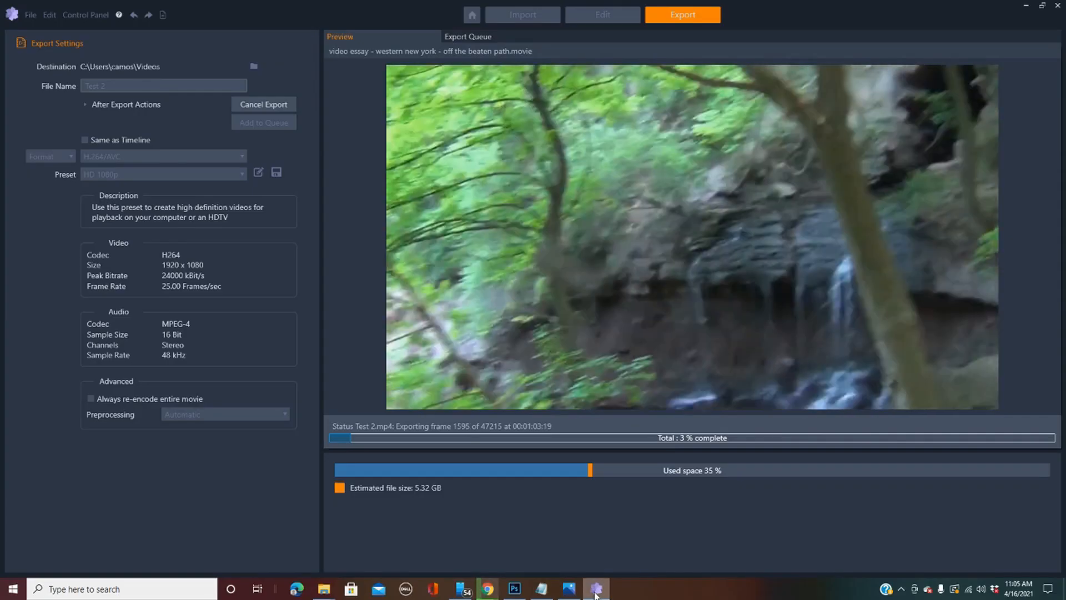